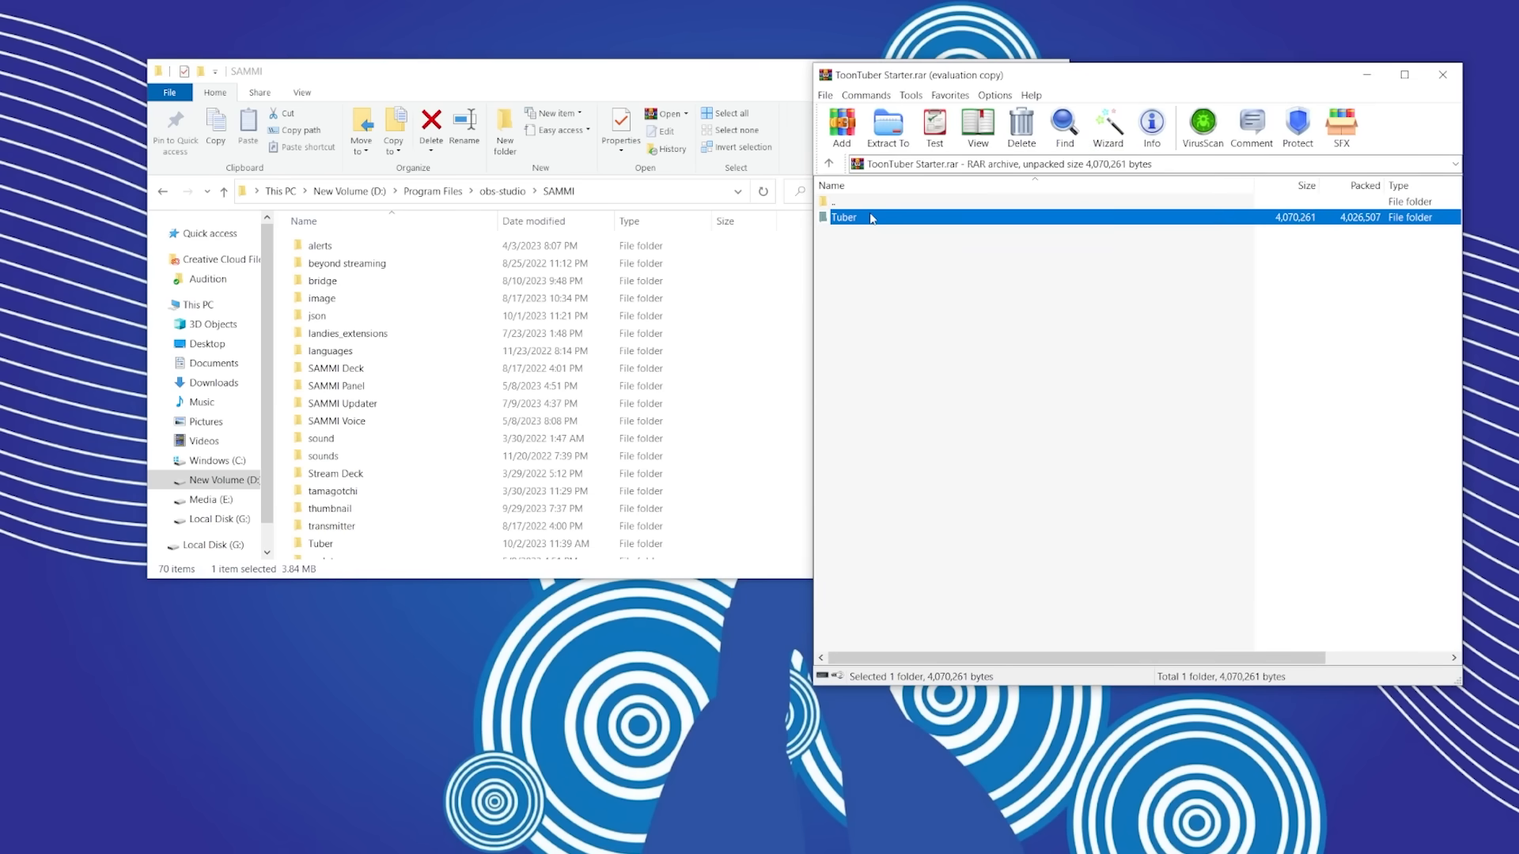
Step: Select the Tuber folder in the ToonTuber Starter archive to move into the SAMMI folder
{"action": "left_click", "coordinate": [319, 544]}
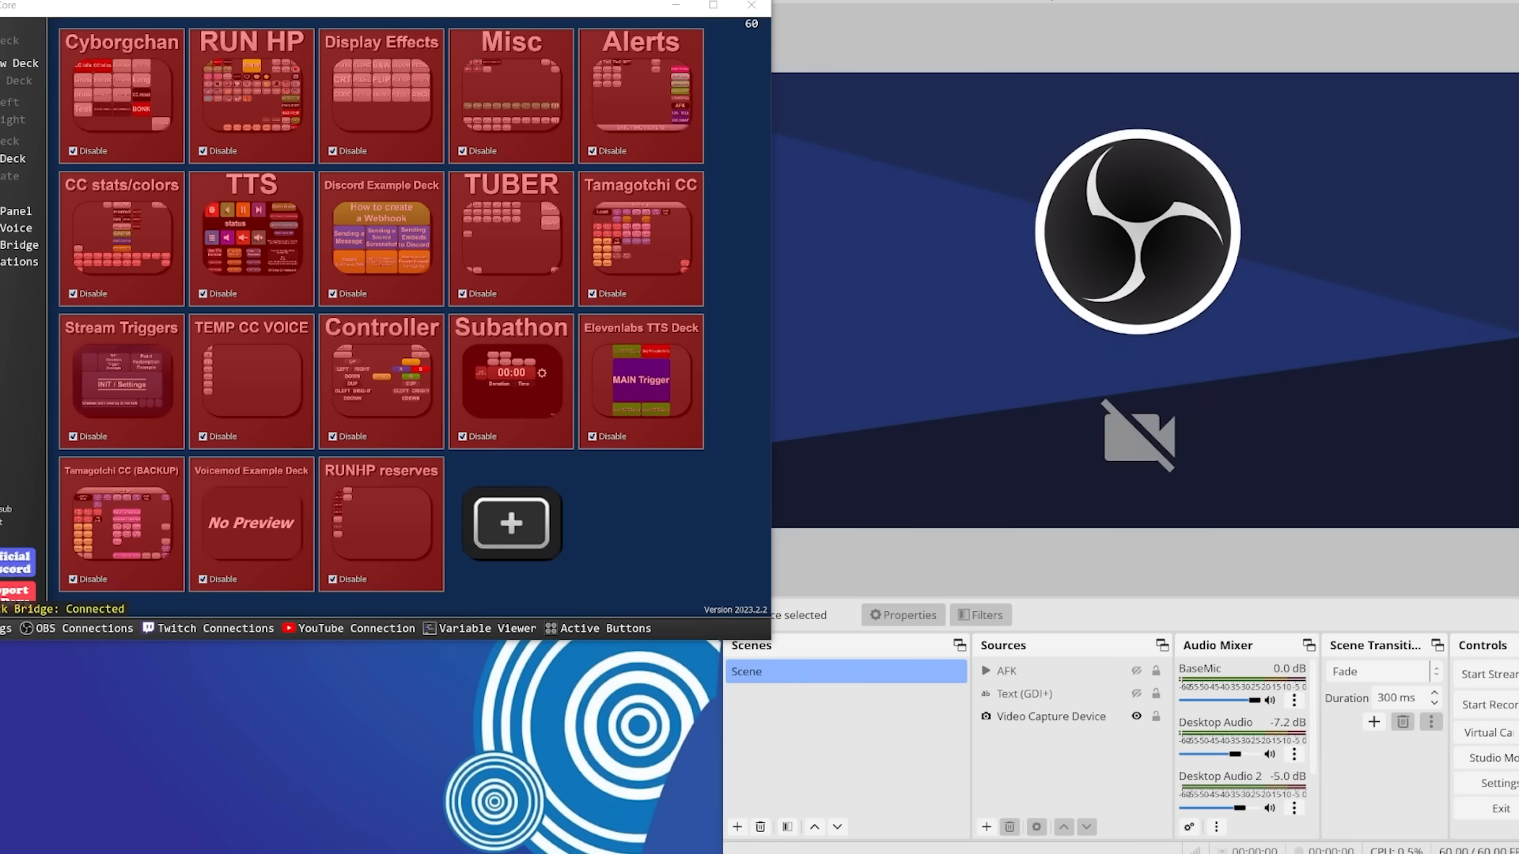
{"action": "mouse_move", "coordinate": [648, 559]}
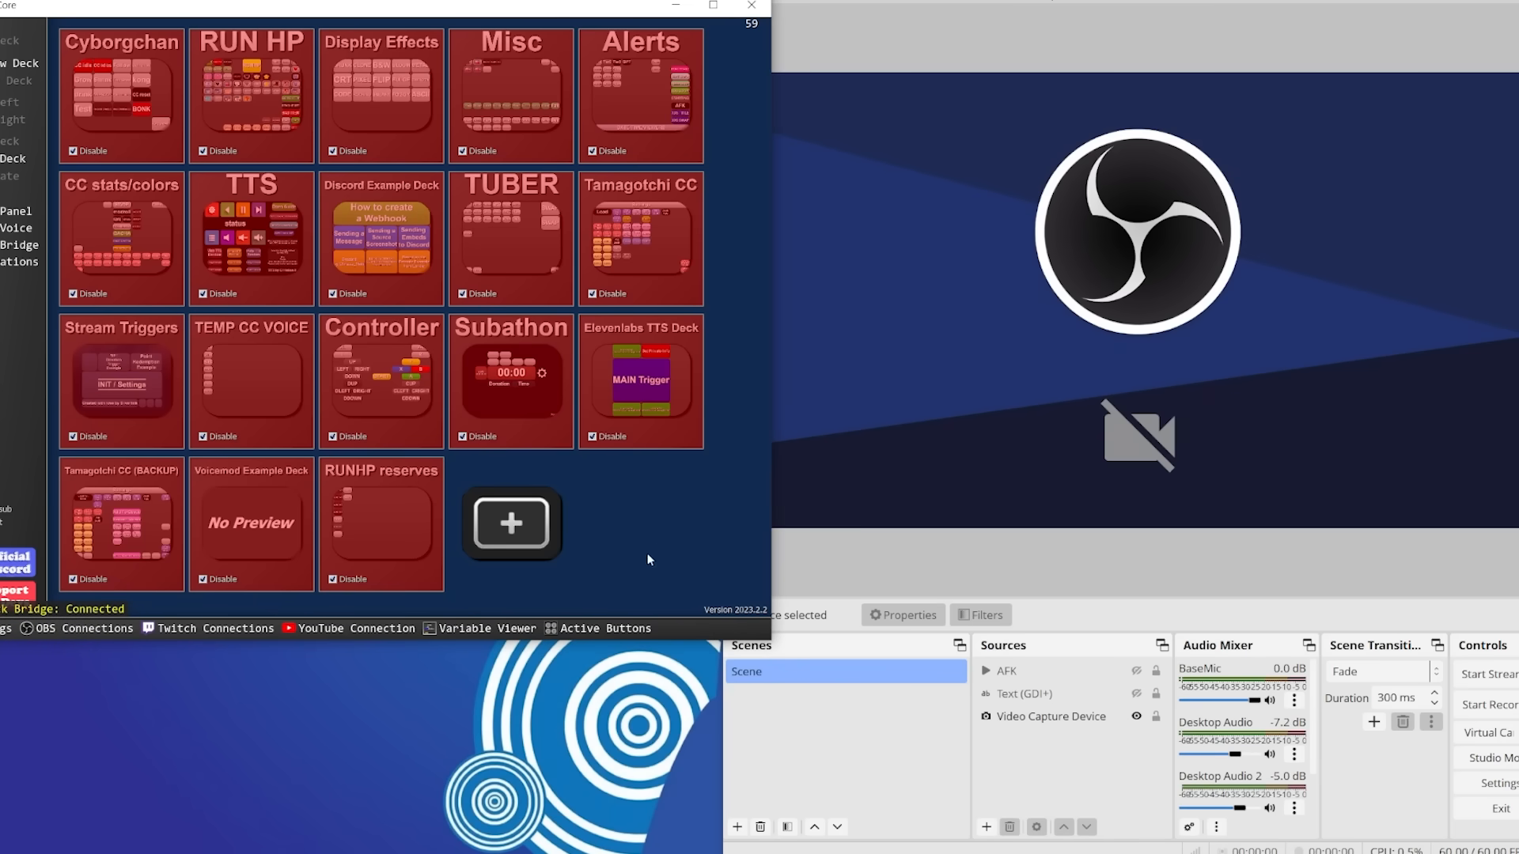
Step: Paste the TUBER deck as a new deck and set its mic parameter to 'BaseMic'
{"action": "left_click", "coordinate": [512, 522]}
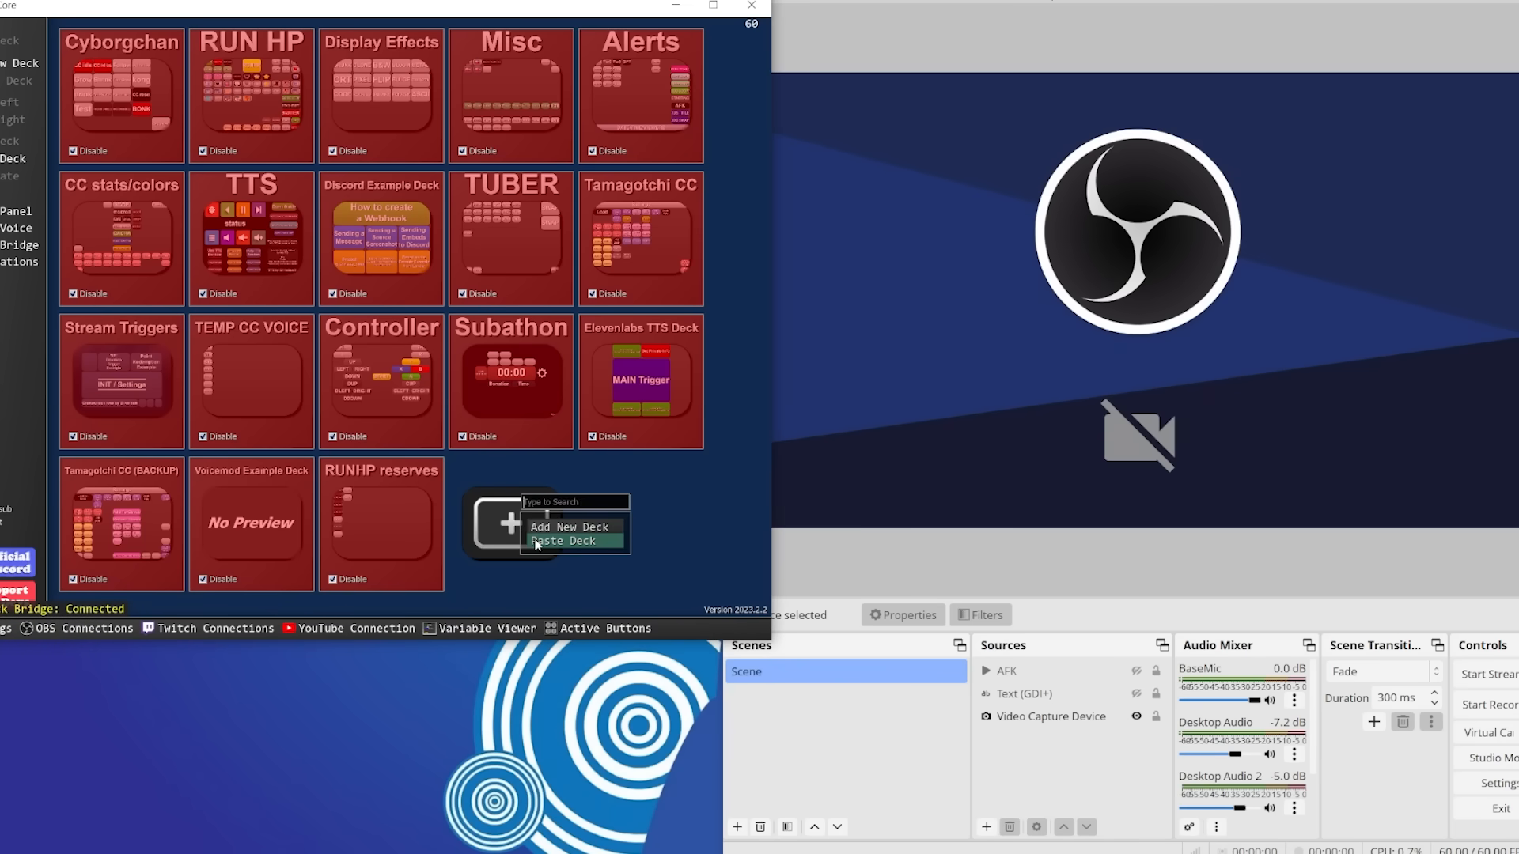
{"action": "left_click", "coordinate": [565, 540]}
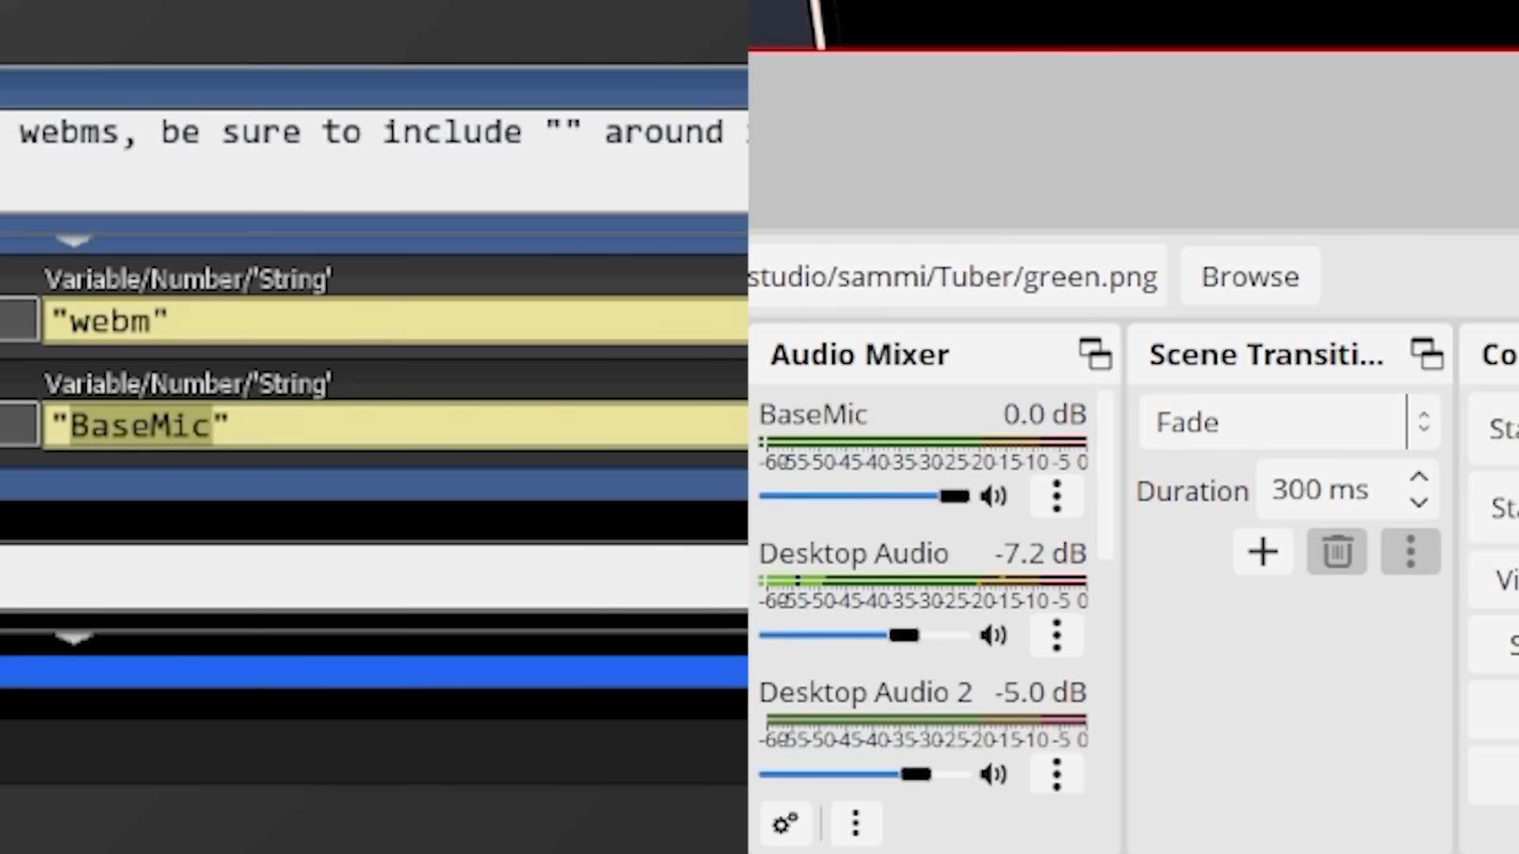
{"action": "key", "text": "BackSpace"}
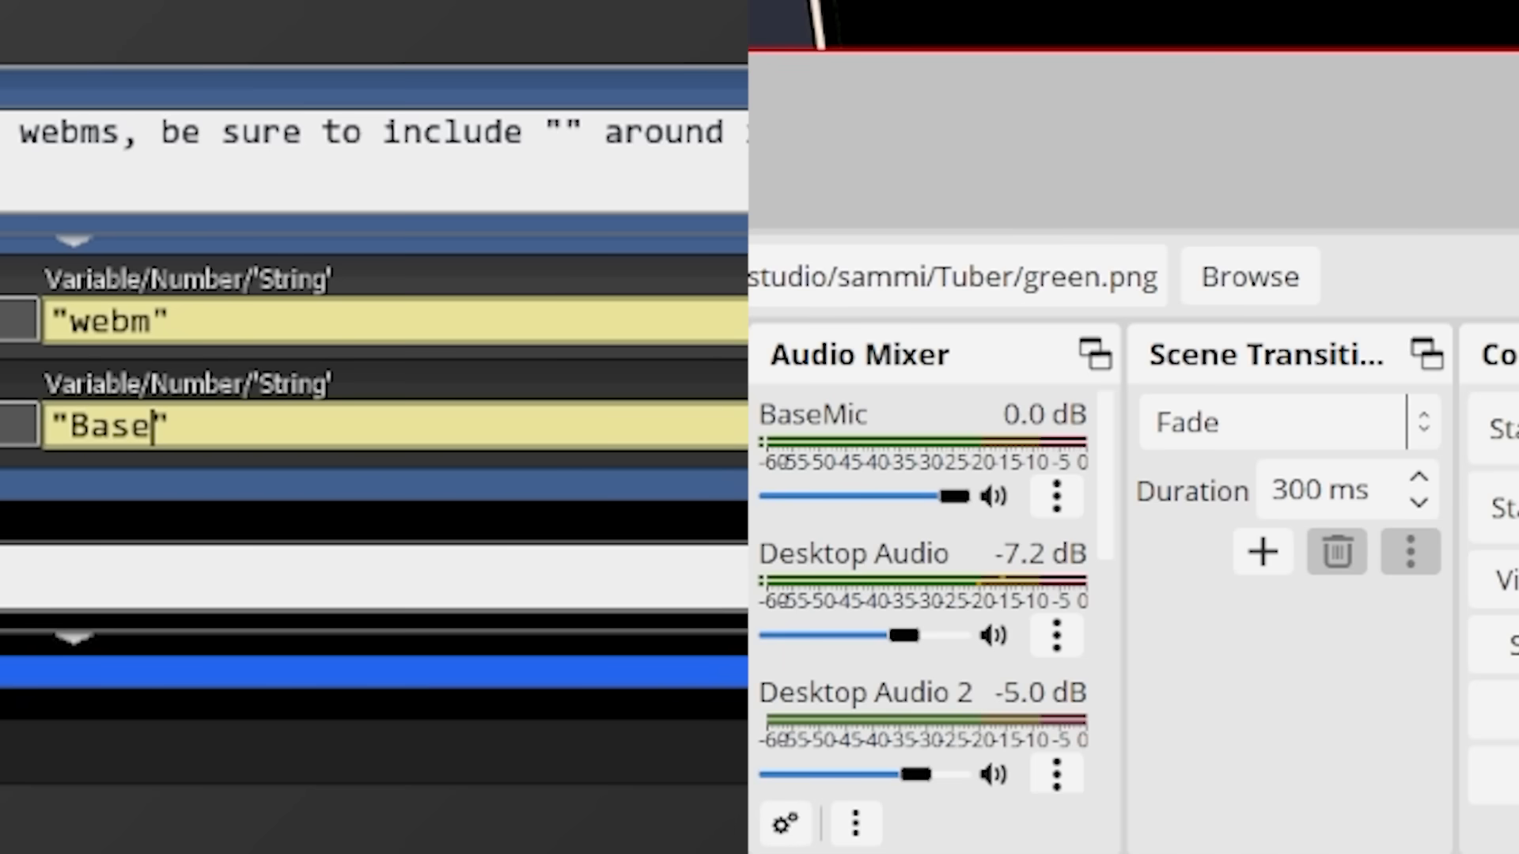
{"action": "type", "text": "Mic"}
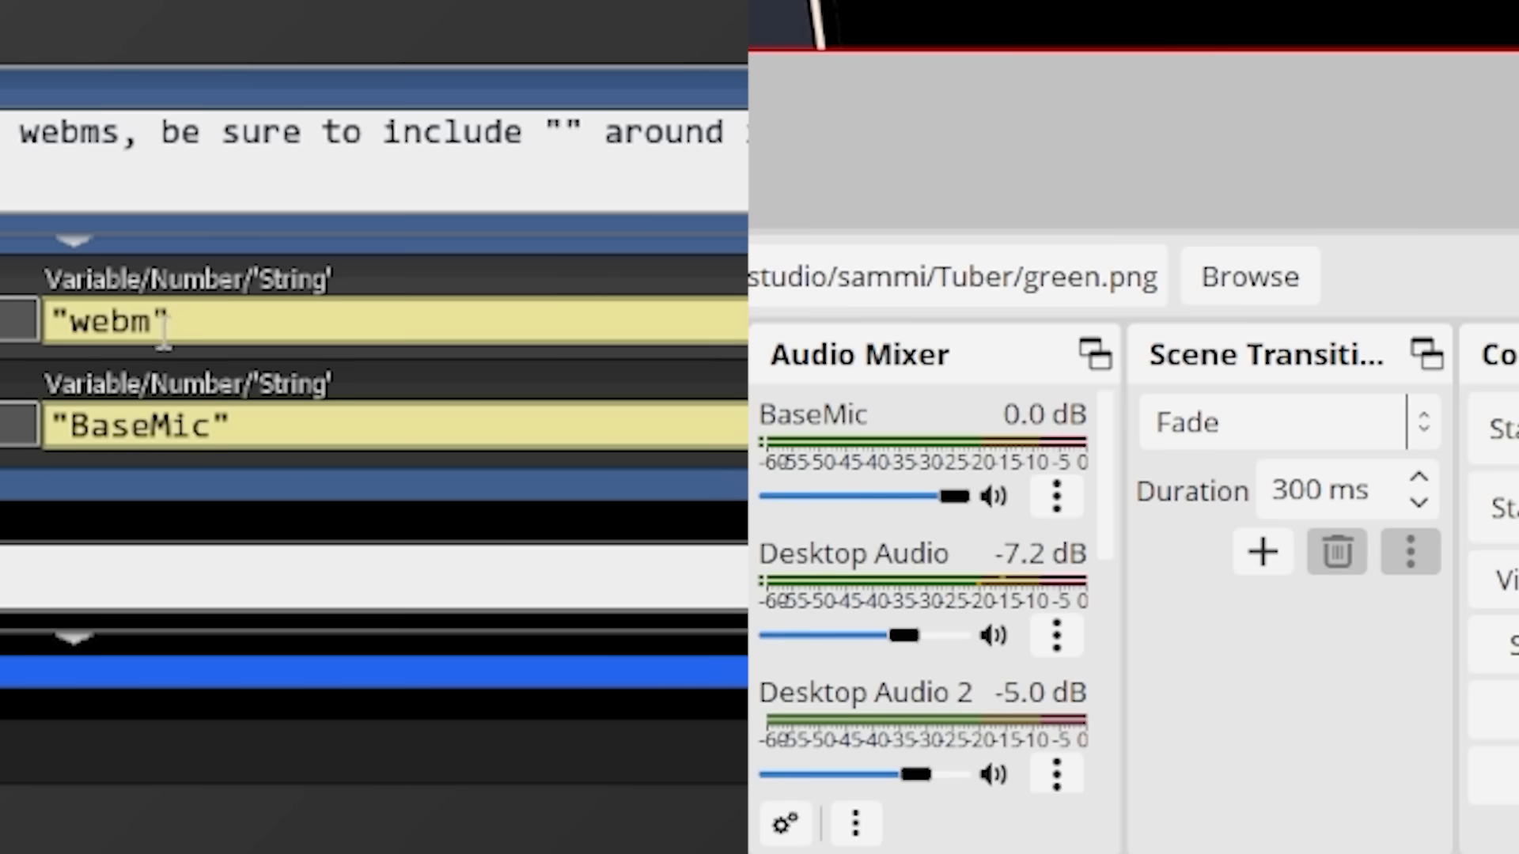
{"action": "key", "text": "Backspace"}
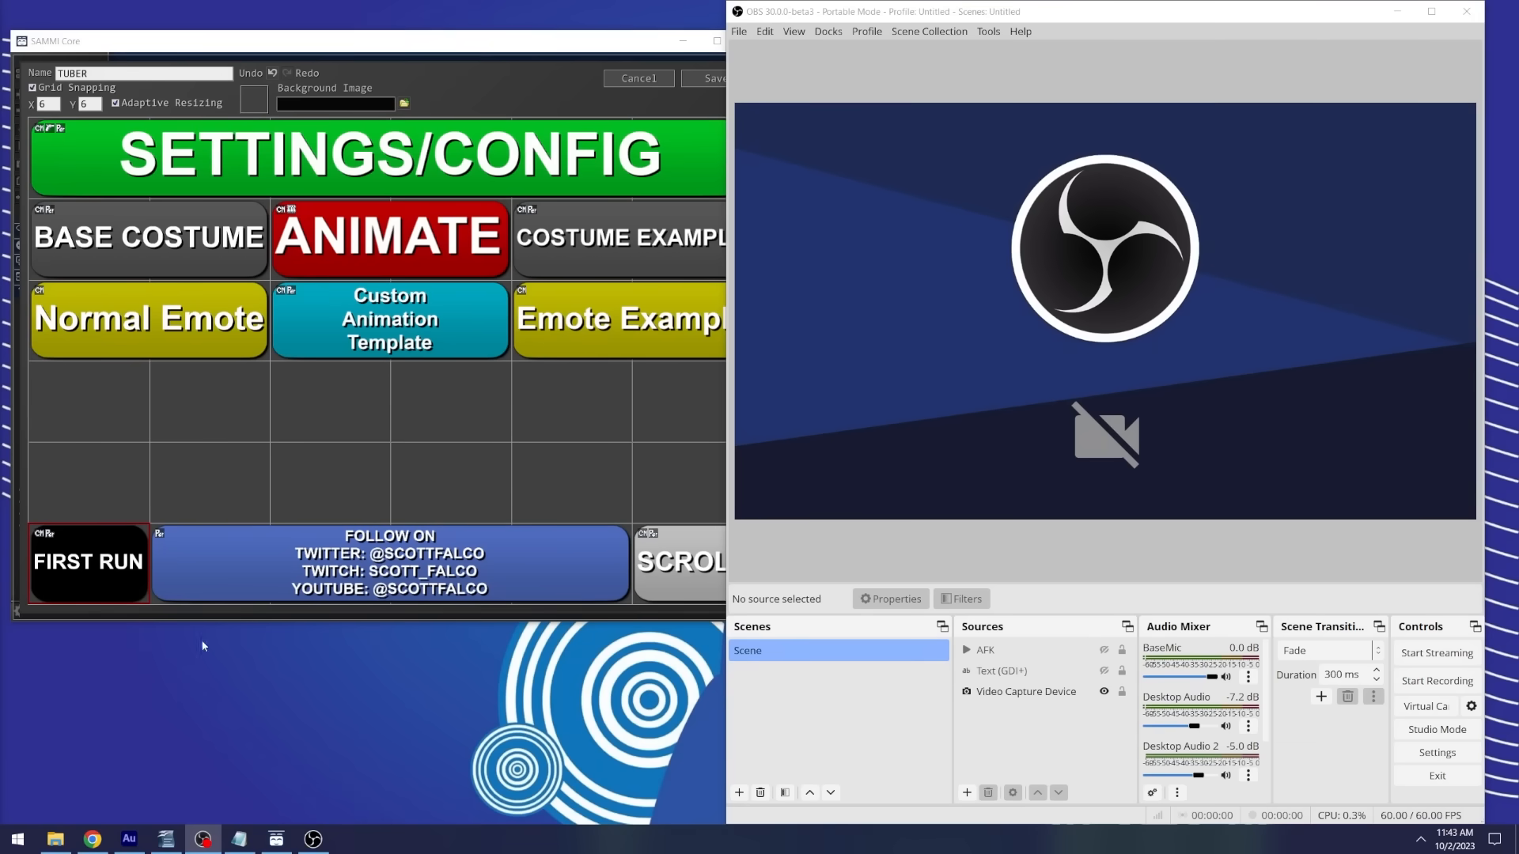
Step: Run the FIRST RUN button's commands to build the TUBER scene and avatar sources
{"action": "double_click", "coordinate": [87, 562]}
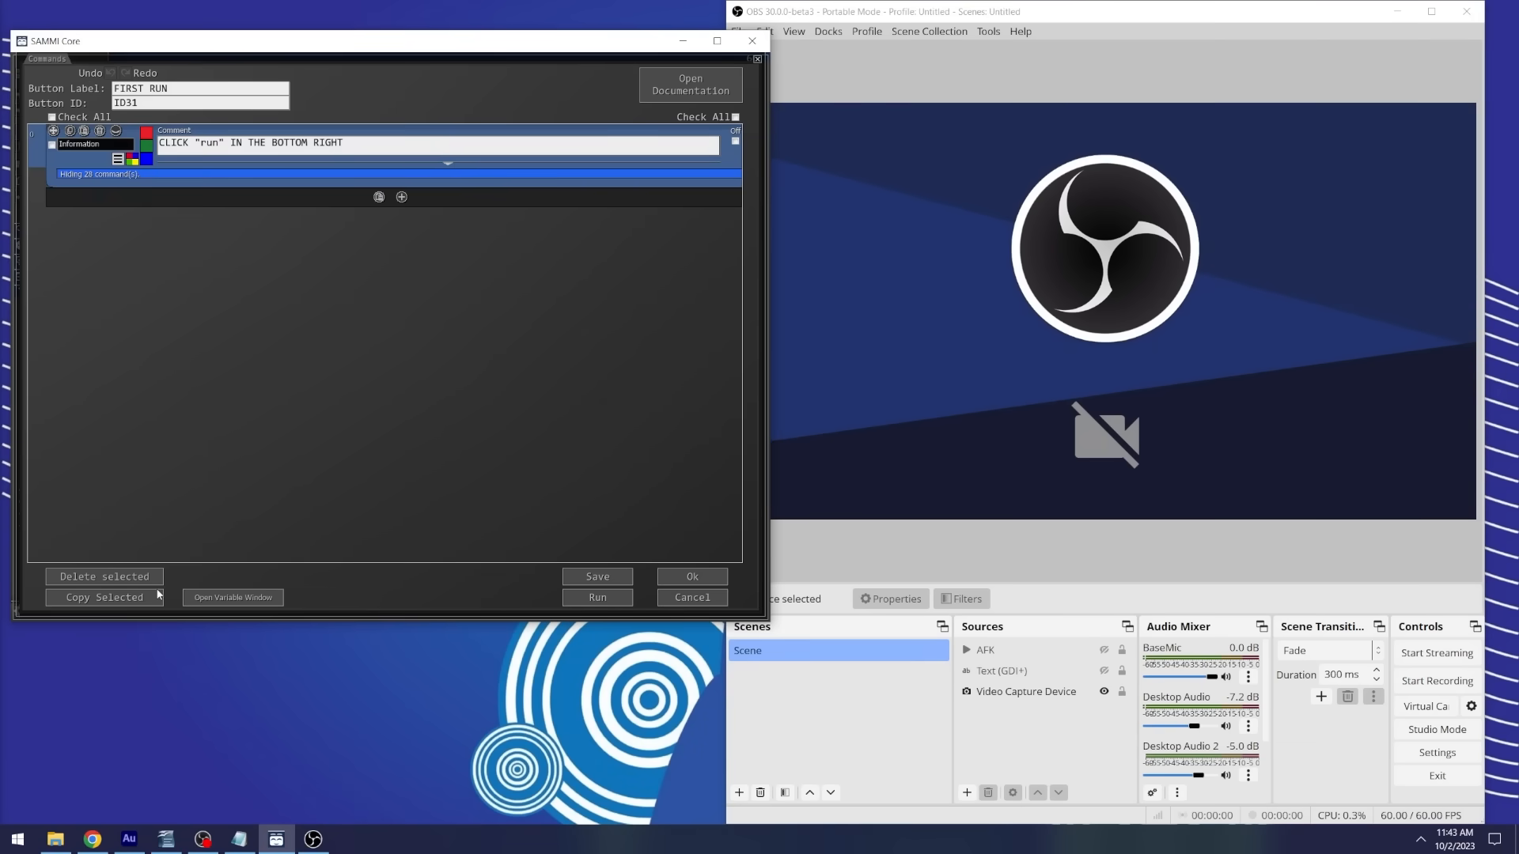
{"action": "left_click", "coordinate": [596, 596]}
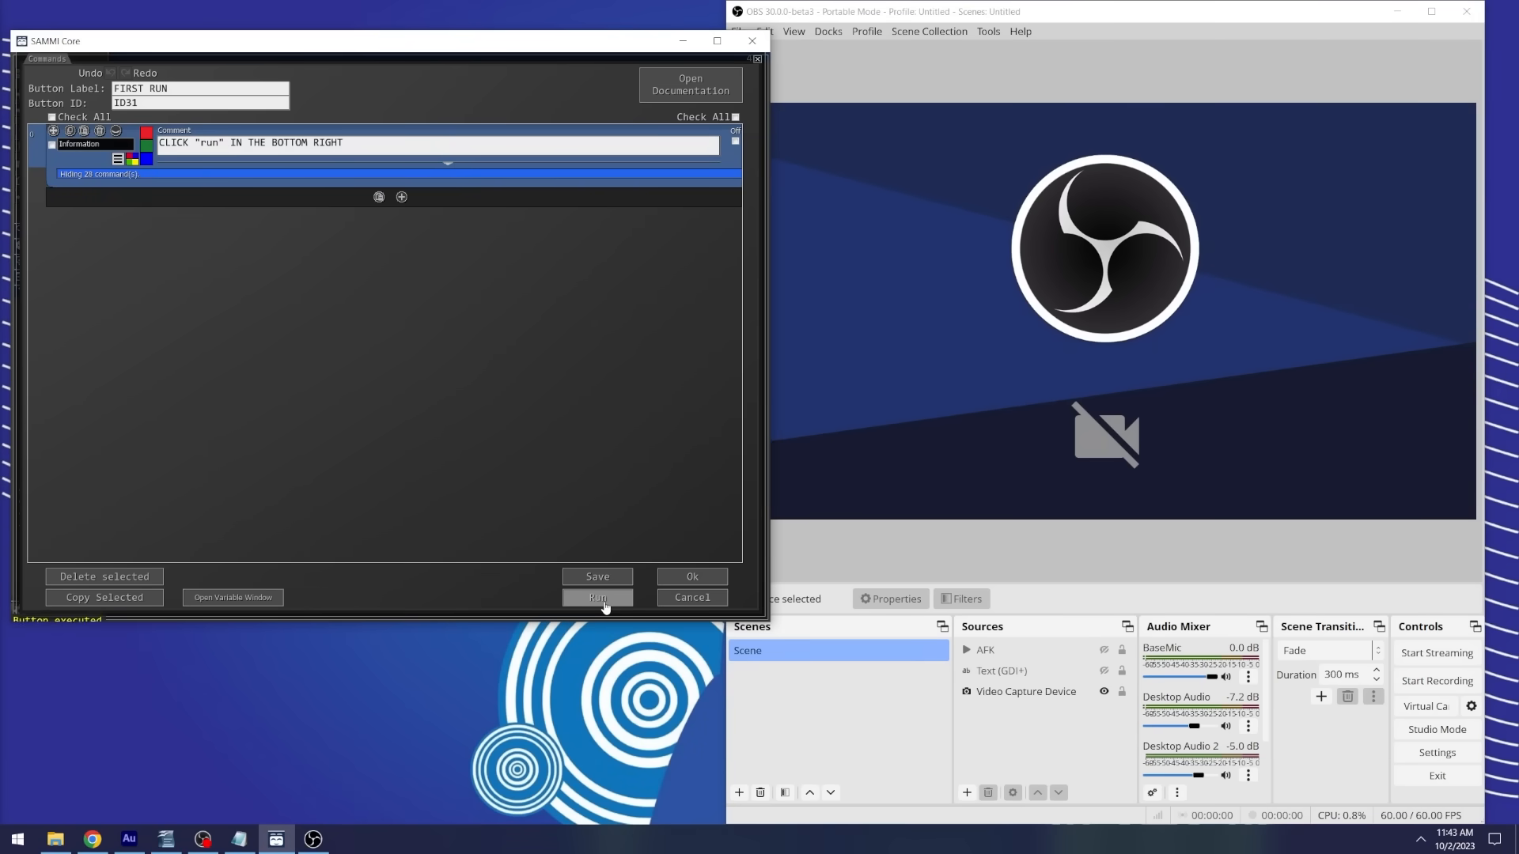
{"action": "left_click", "coordinate": [598, 598]}
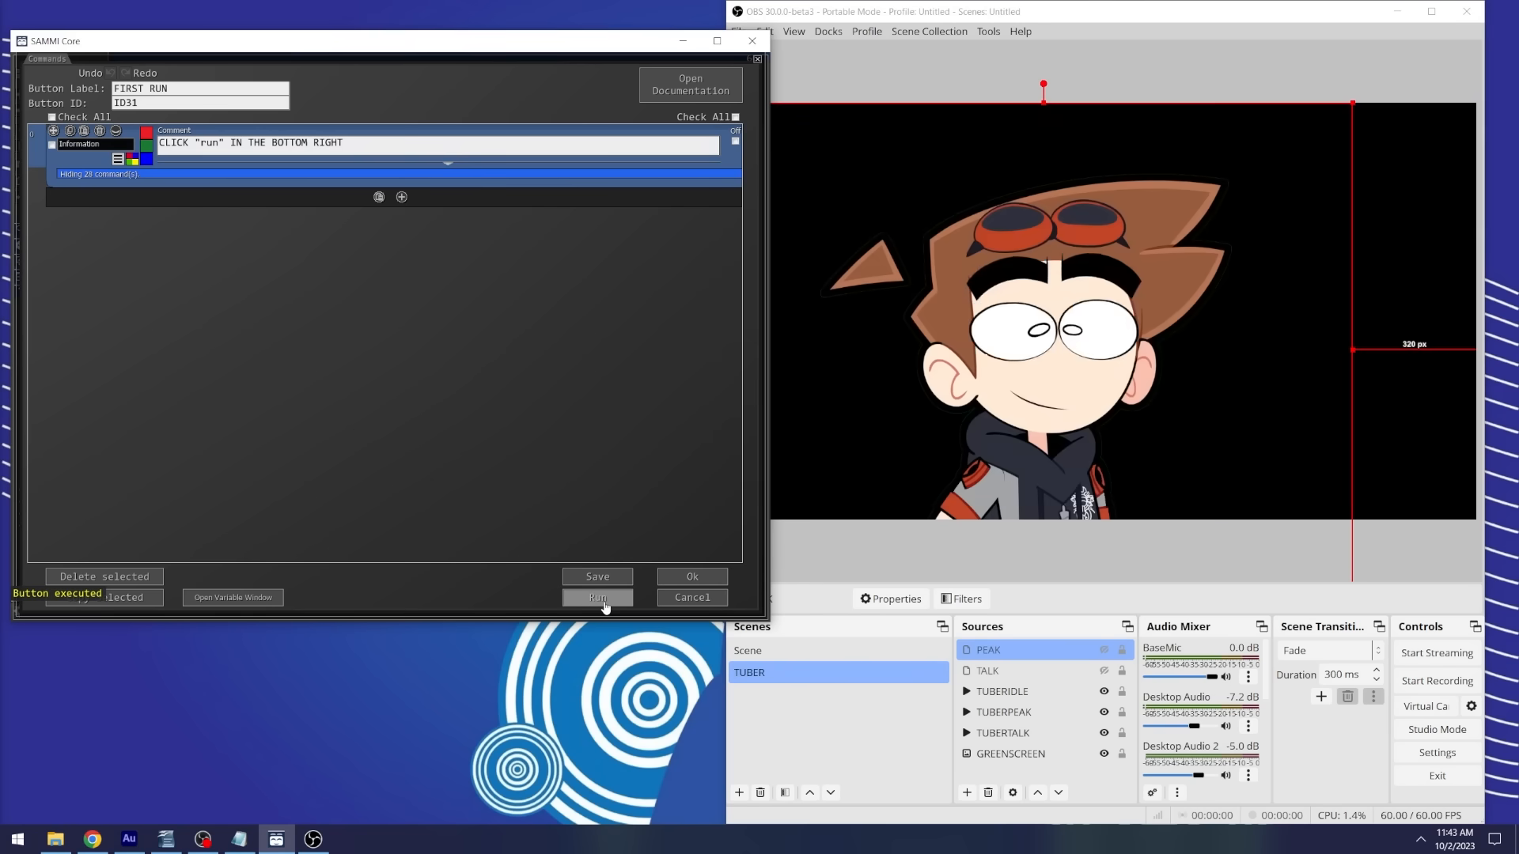
{"action": "left_click", "coordinate": [596, 596]}
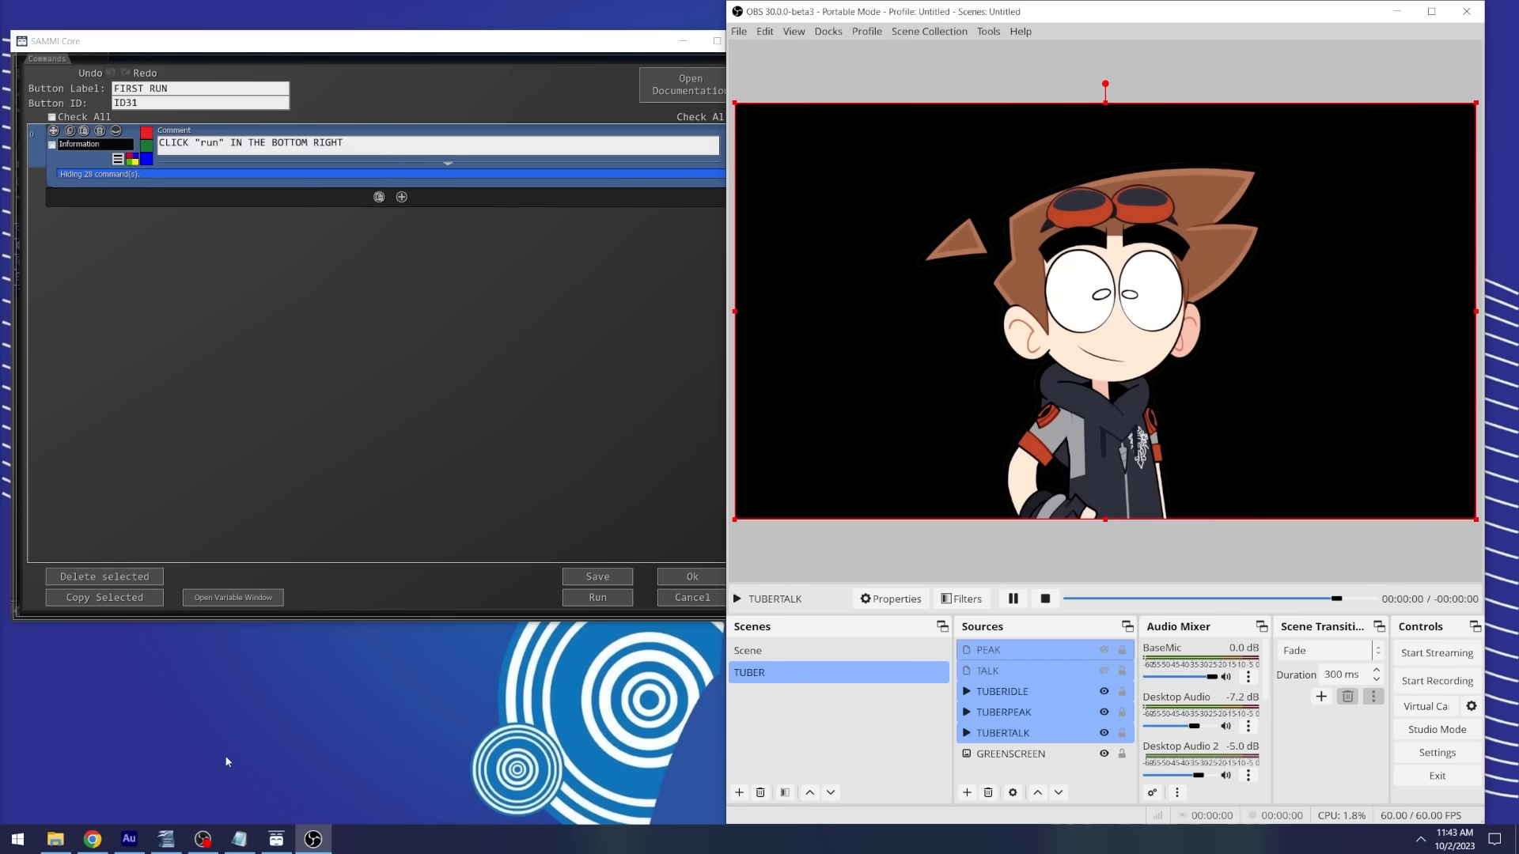
{"action": "left_click", "coordinate": [1010, 754]}
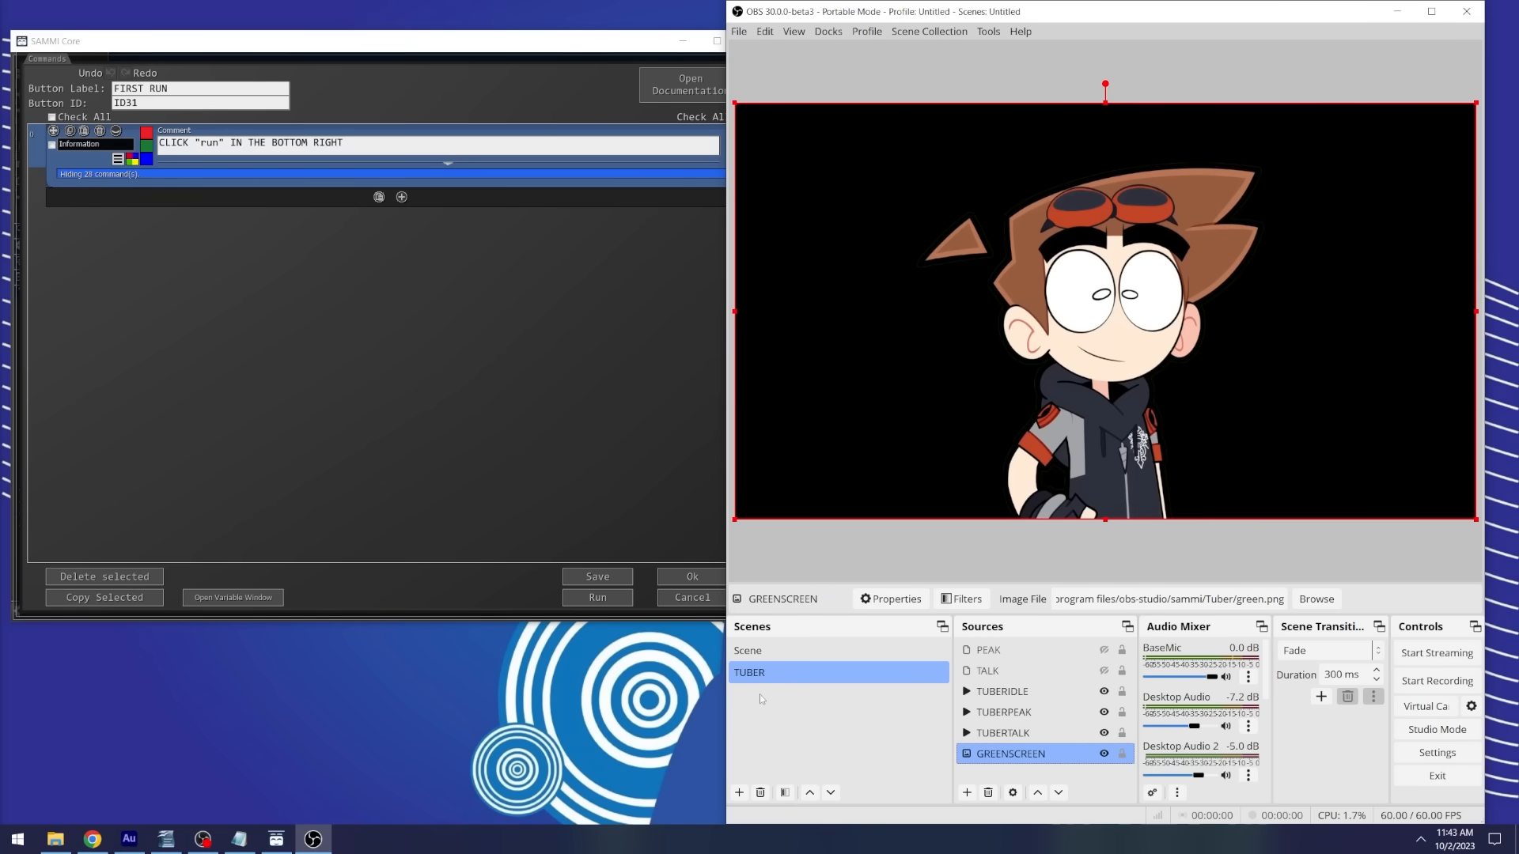
{"action": "left_click", "coordinate": [958, 598]}
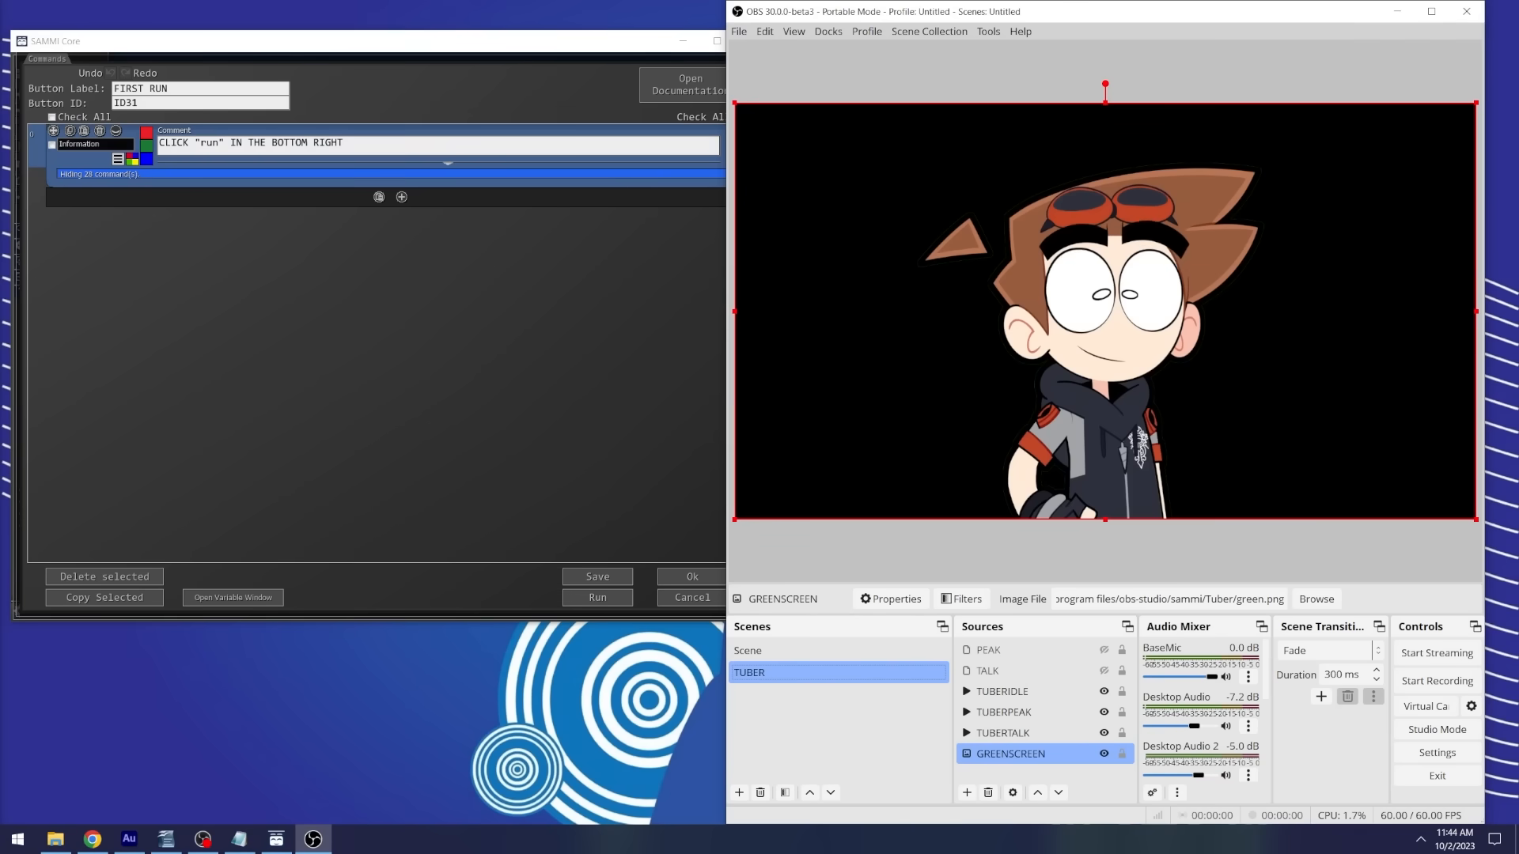
Step: In BaseMic's filters, adjust the TALKING threshold slider down to about 0.67
{"action": "left_click", "coordinate": [1002, 691]}
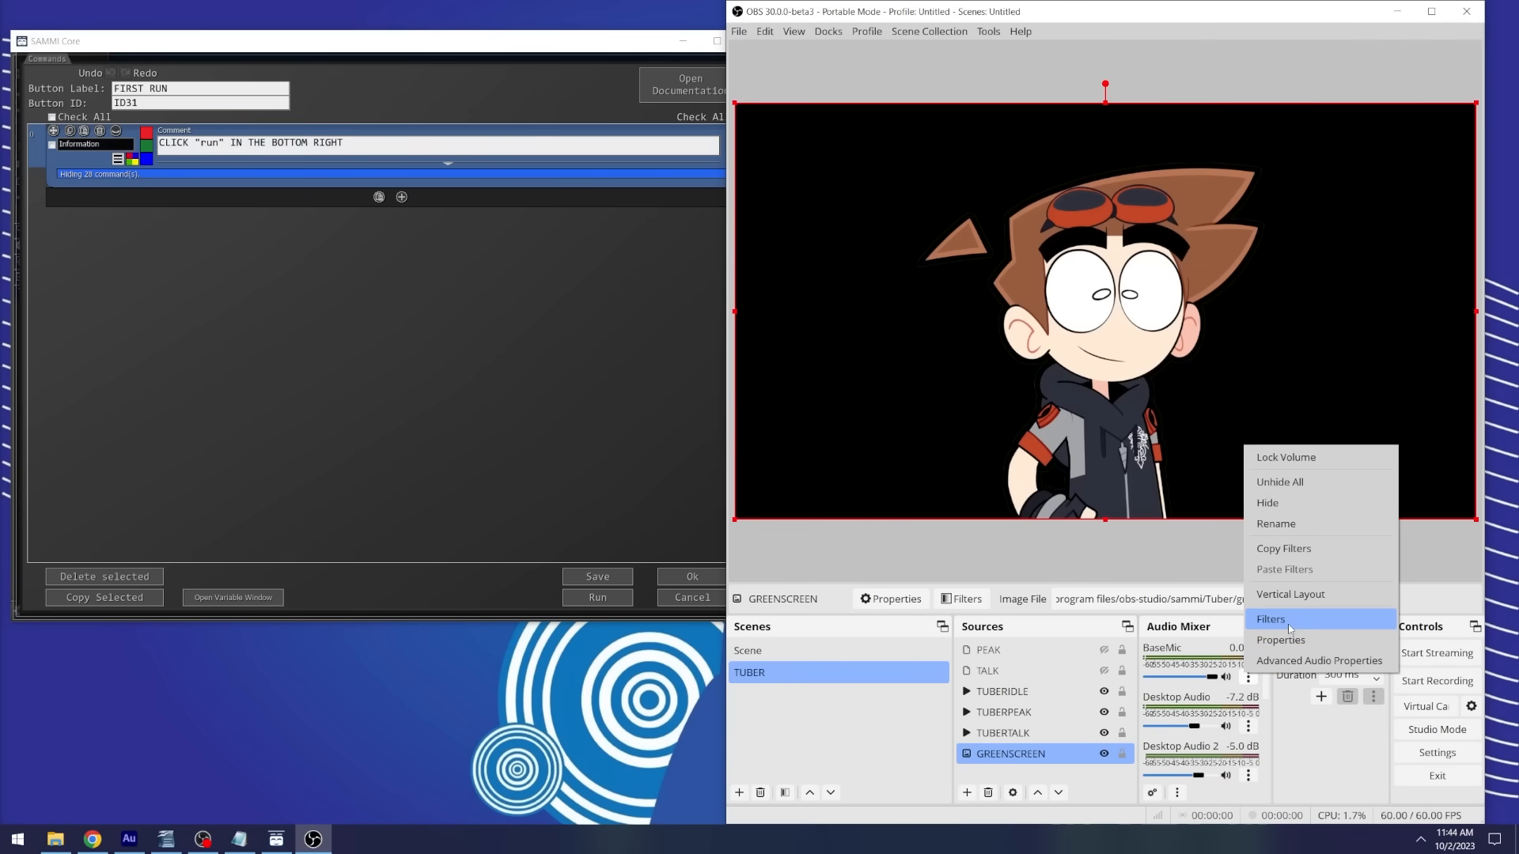
{"action": "left_click", "coordinate": [1269, 619]}
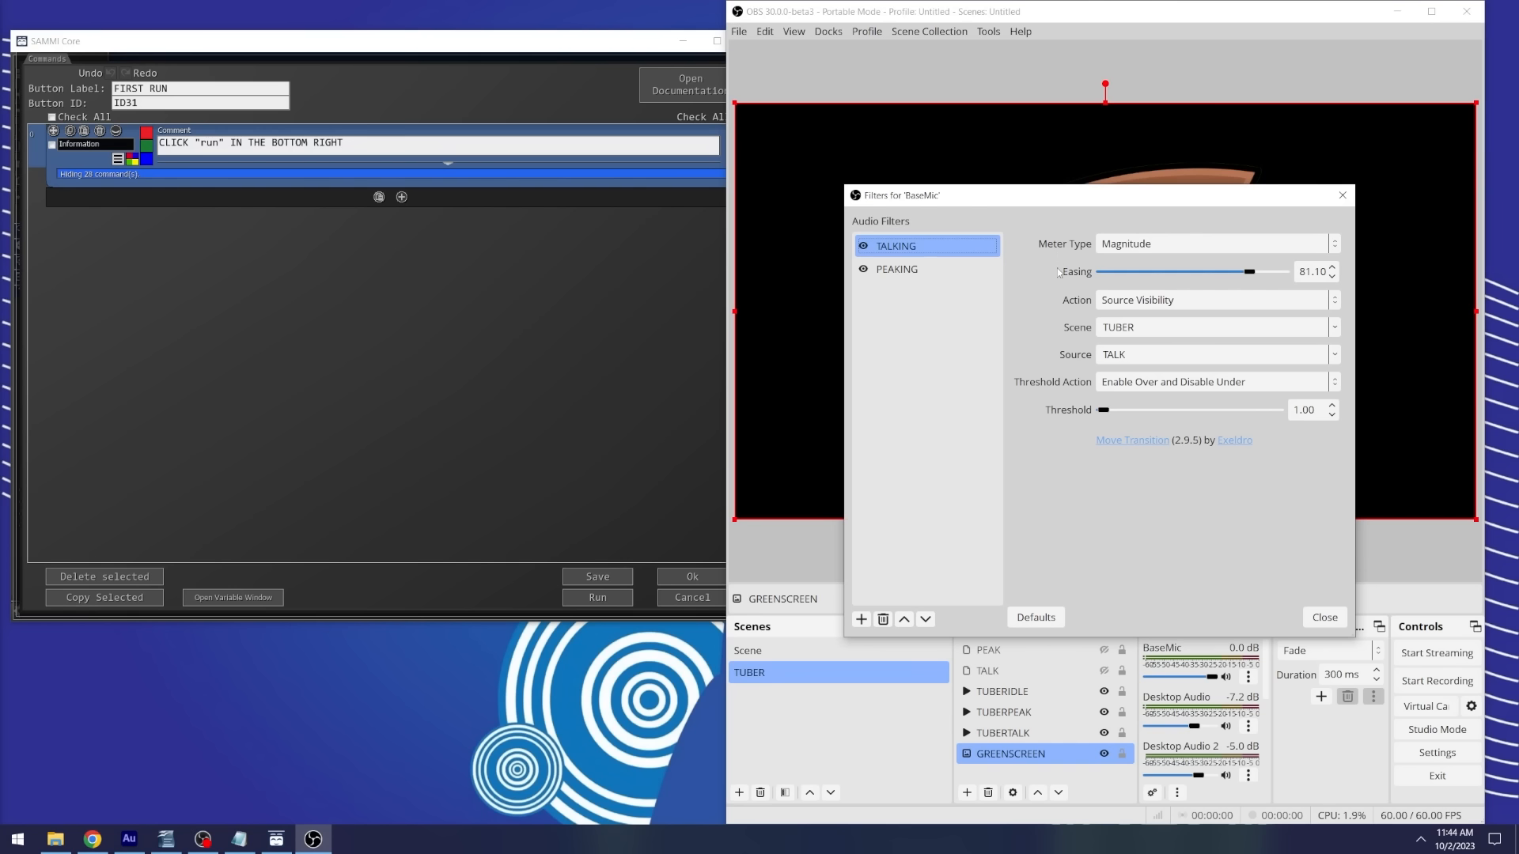
{"action": "mouse_move", "coordinate": [1048, 380]}
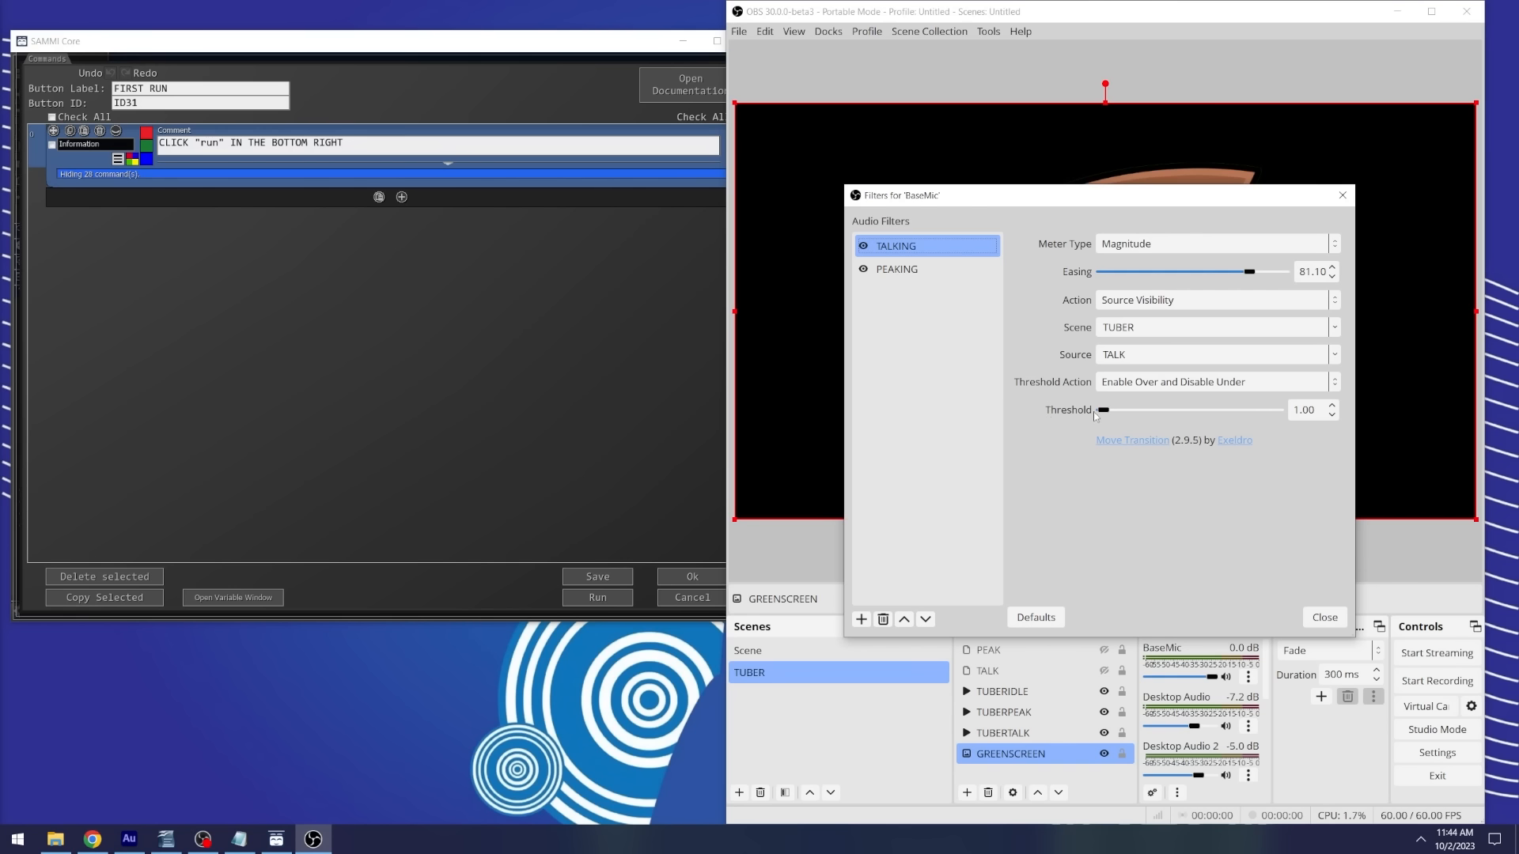
{"action": "left_click_drag", "start_coordinate": [1102, 410], "coordinate": [1123, 410]}
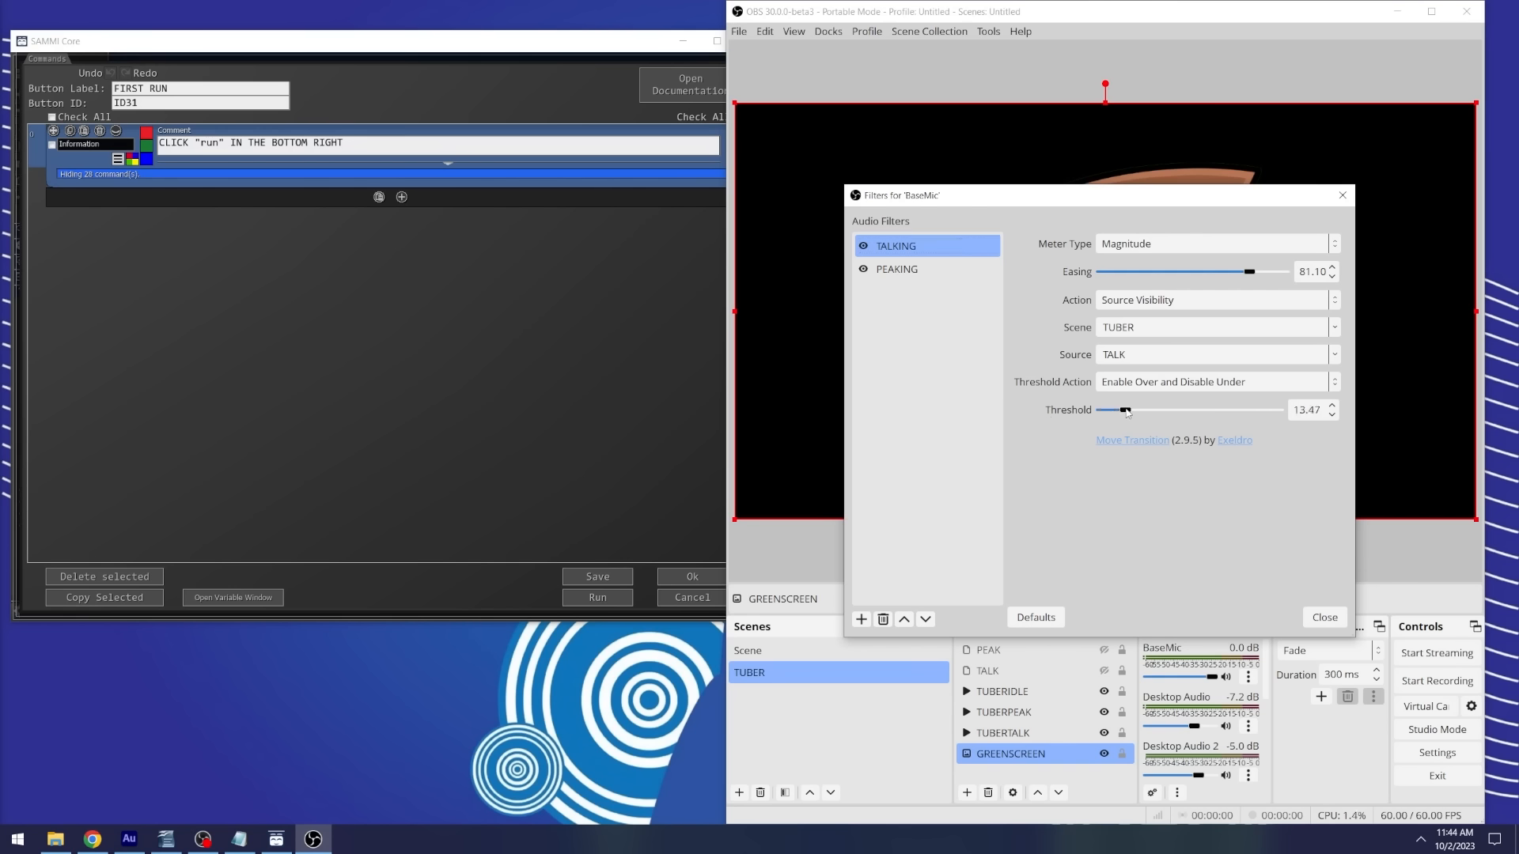
{"action": "left_click_drag", "start_coordinate": [1123, 410], "coordinate": [1102, 409]}
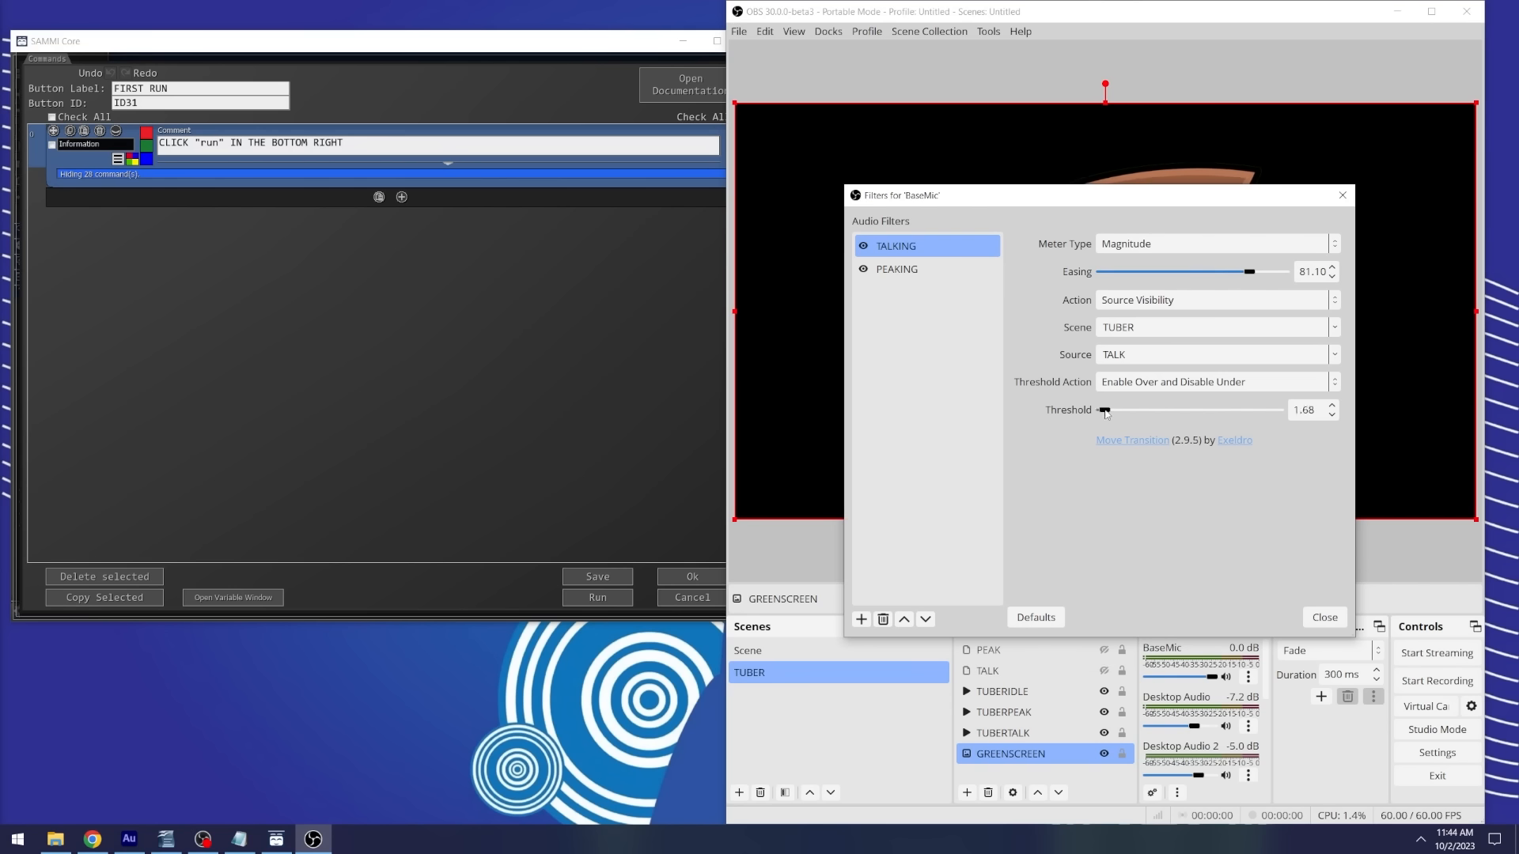
{"action": "left_click_drag", "start_coordinate": [1104, 410], "coordinate": [1101, 410]}
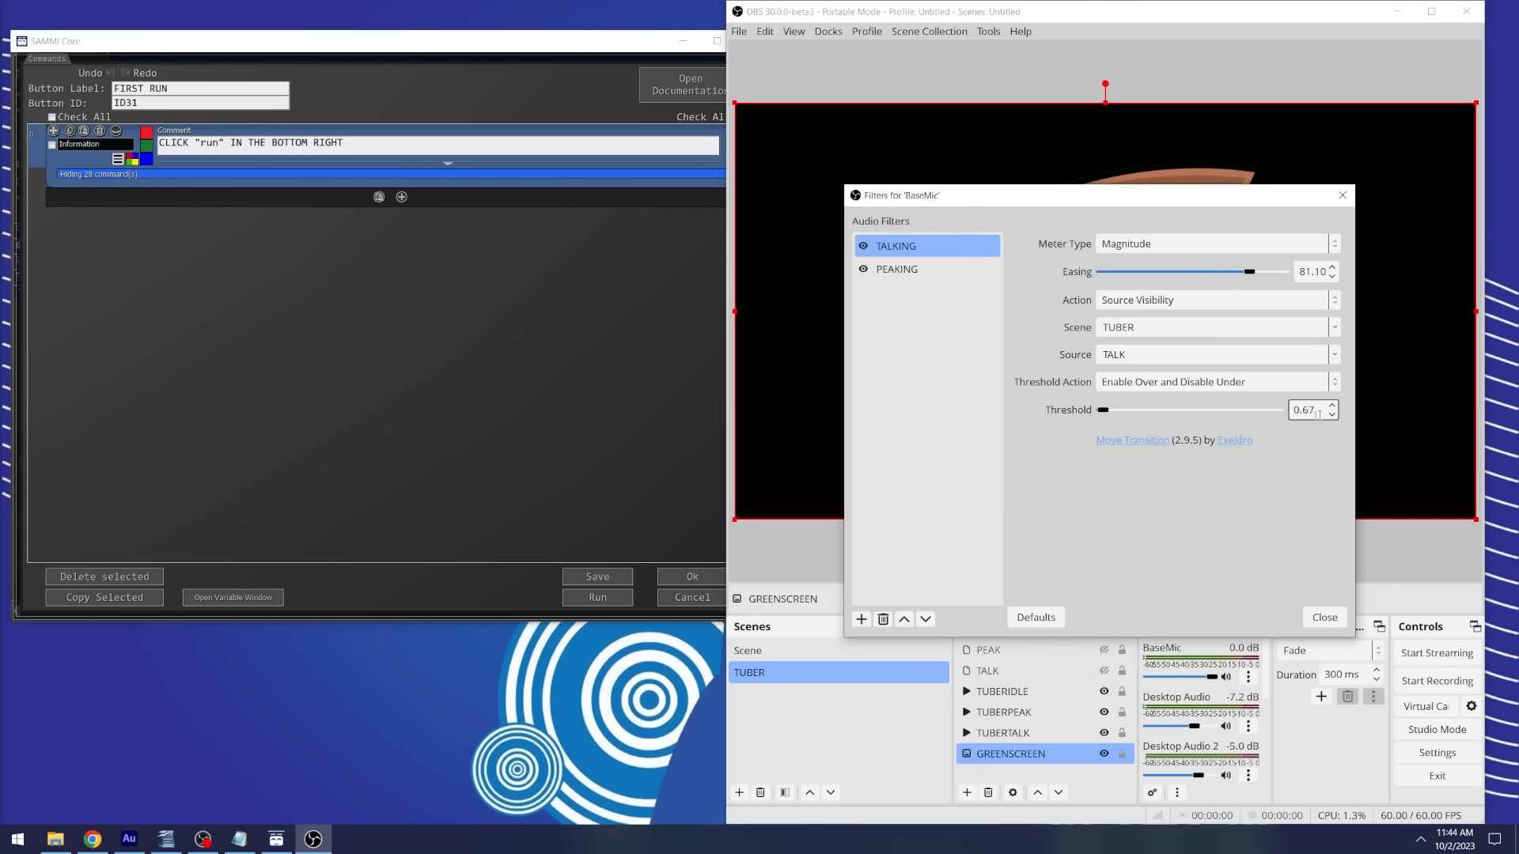
{"action": "left_click", "coordinate": [1330, 406]}
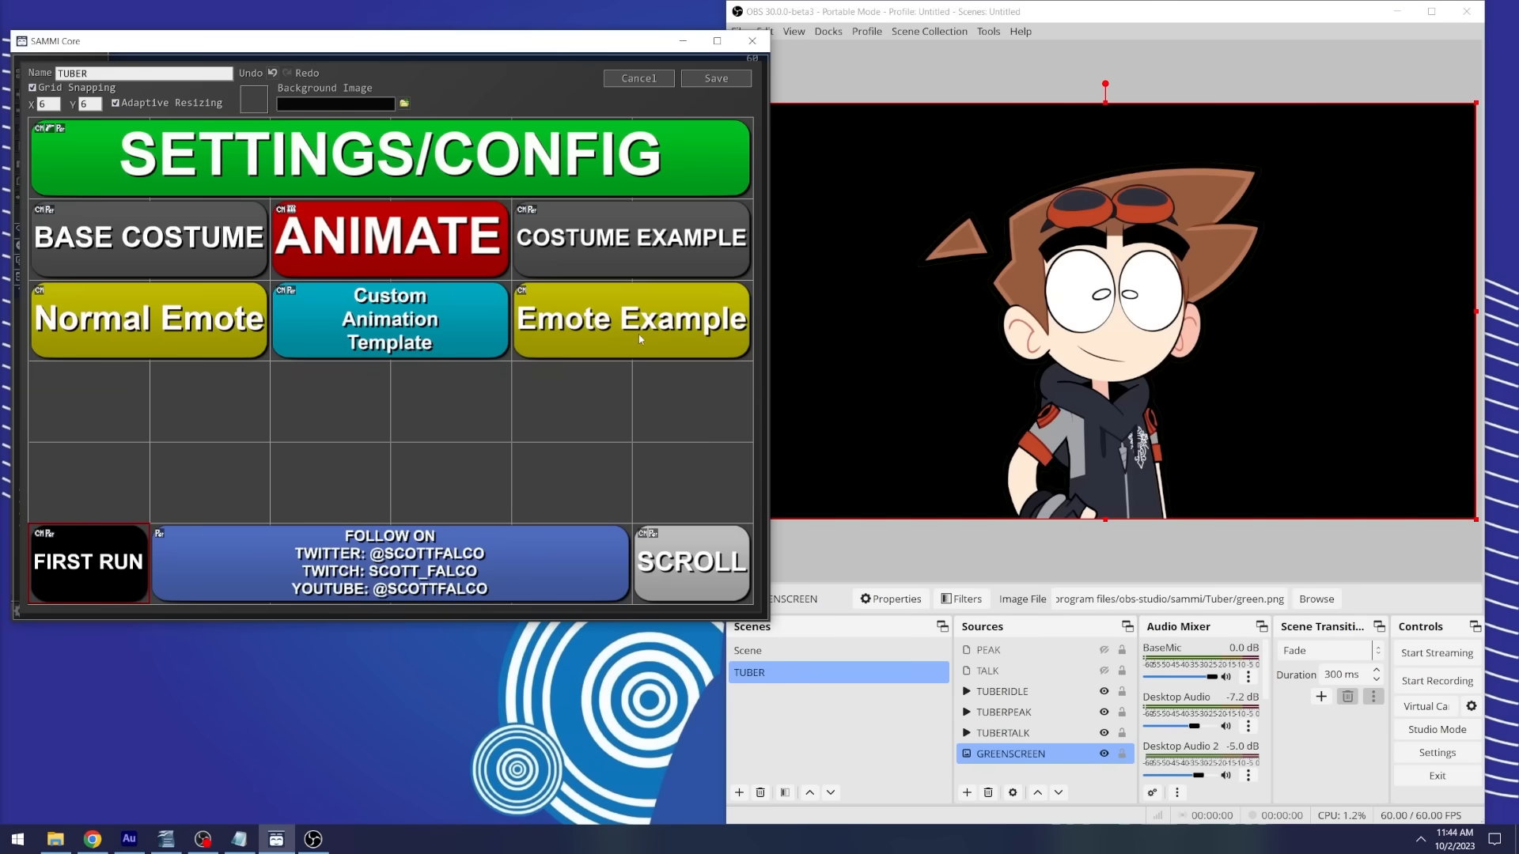
Step: Duplicate the emote button and edit the copy's appearance, entering 'gif'
{"action": "right_click", "coordinate": [87, 402]}
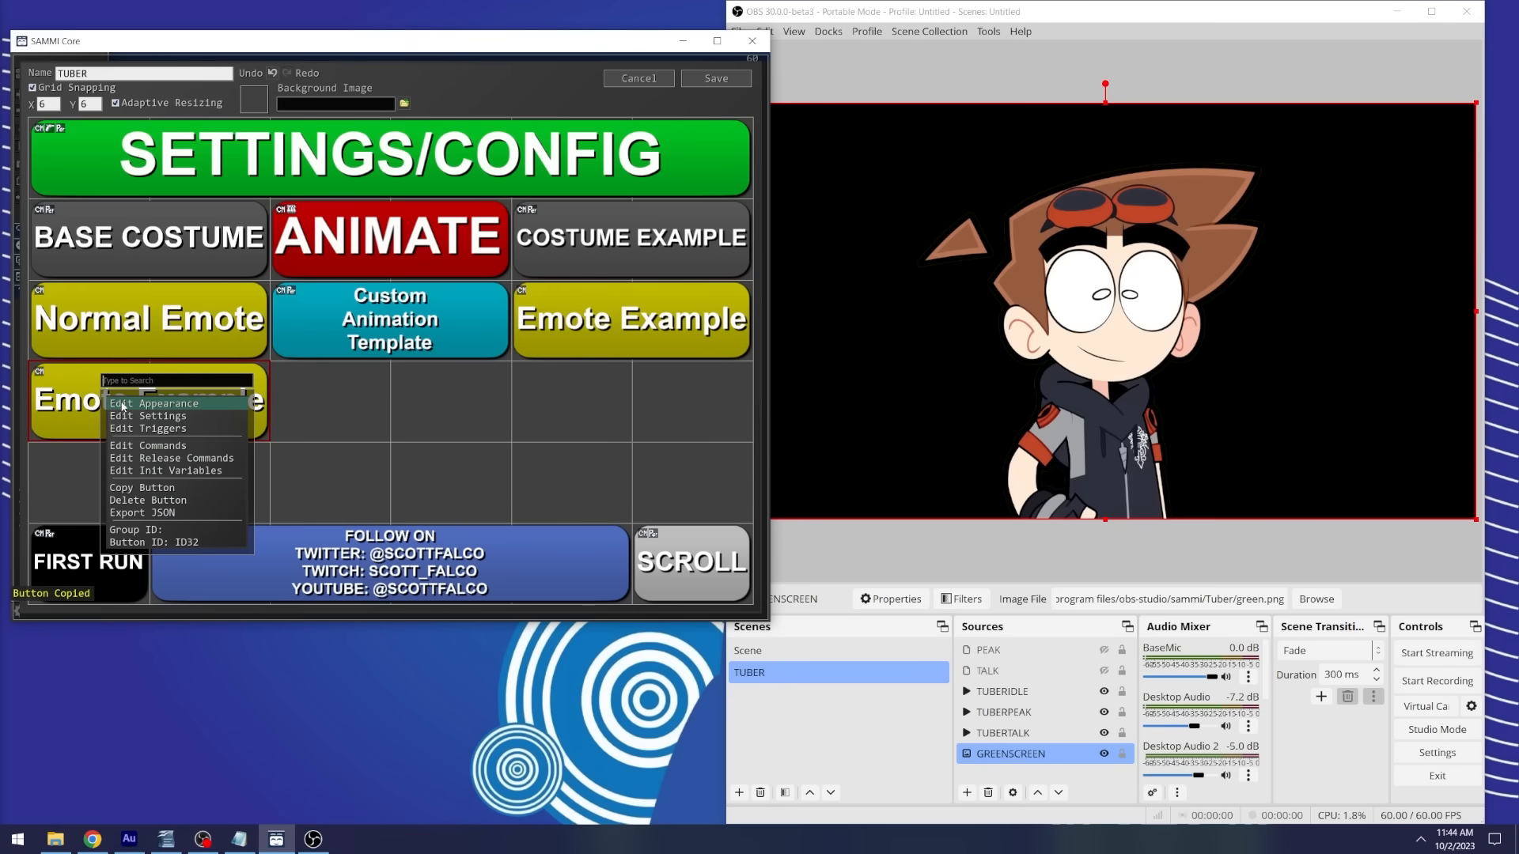
{"action": "left_click", "coordinate": [155, 403]}
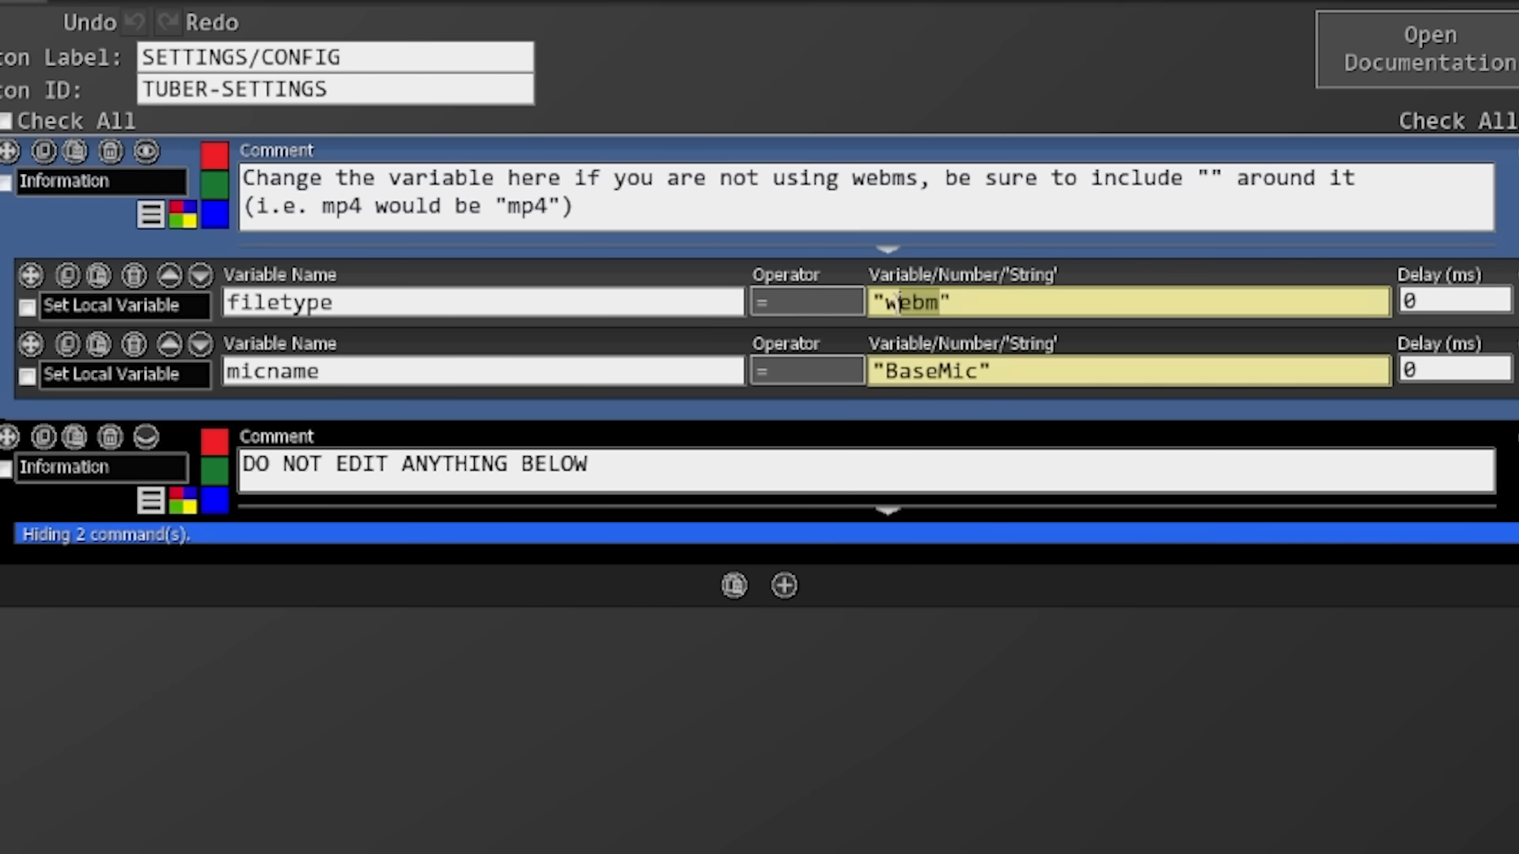
{"action": "type", "text": "gif"}
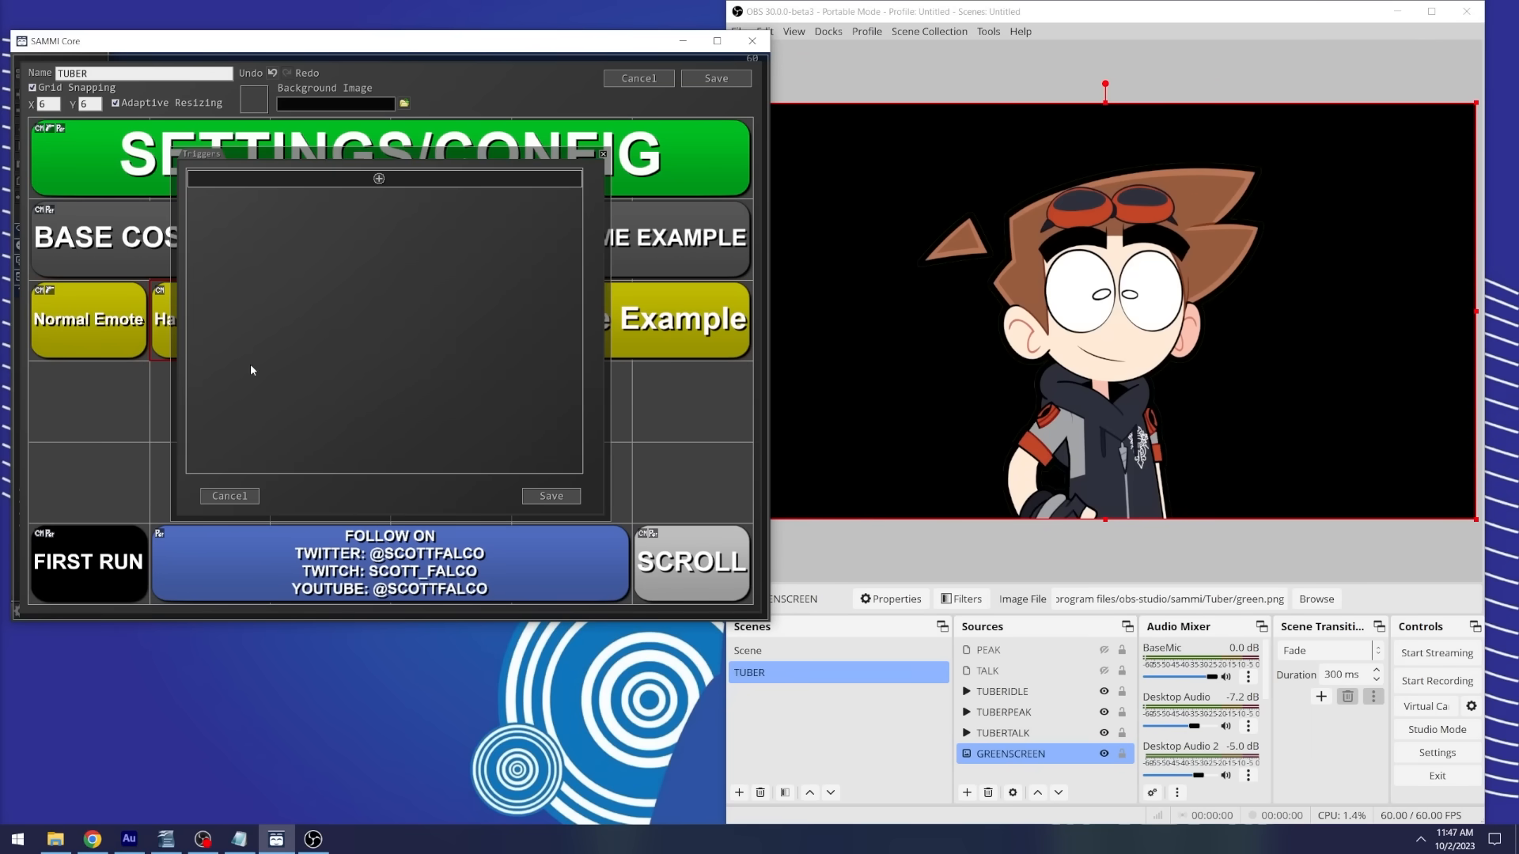
Step: Add a Hotkey trigger to the new emote button and begin choosing its key
{"action": "left_click", "coordinate": [378, 178]}
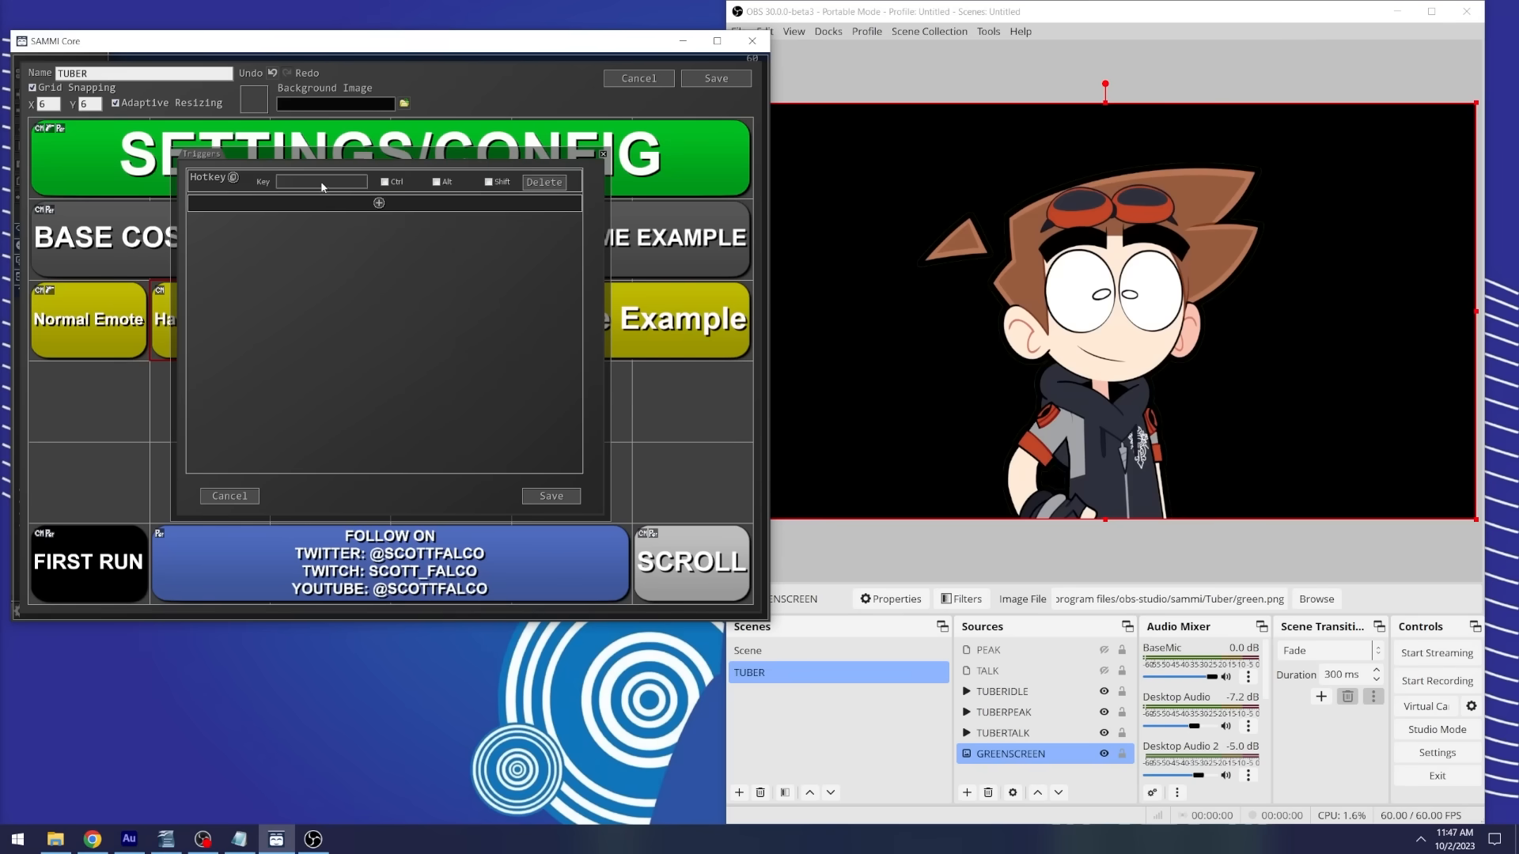
{"action": "left_click", "coordinate": [229, 495]}
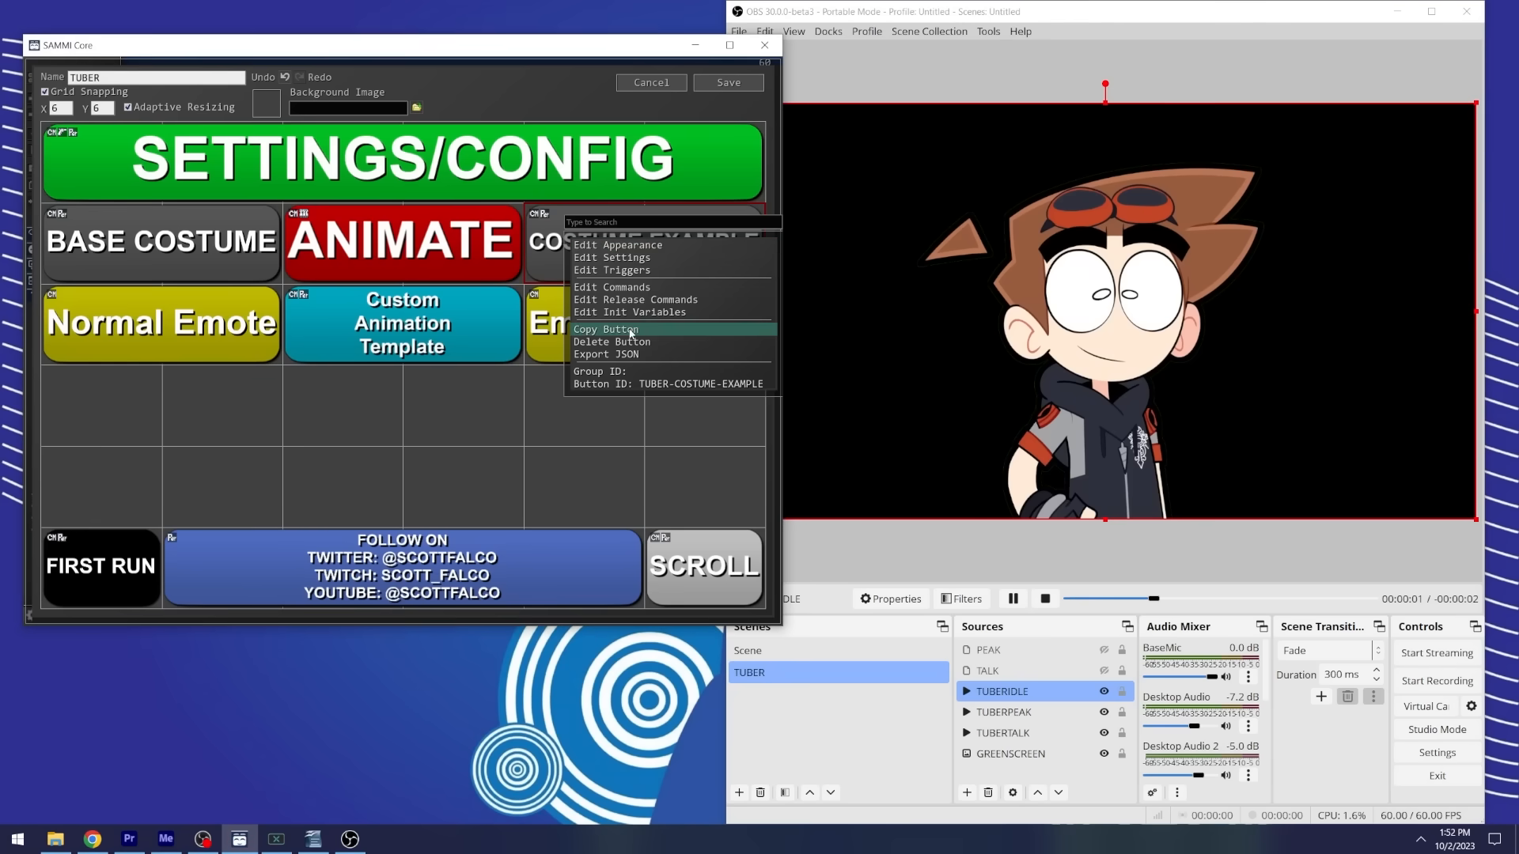
Step: Run Costume Example with the 'gamer' costume, then run Base Costume to restore it
{"action": "left_click", "coordinate": [605, 329]}
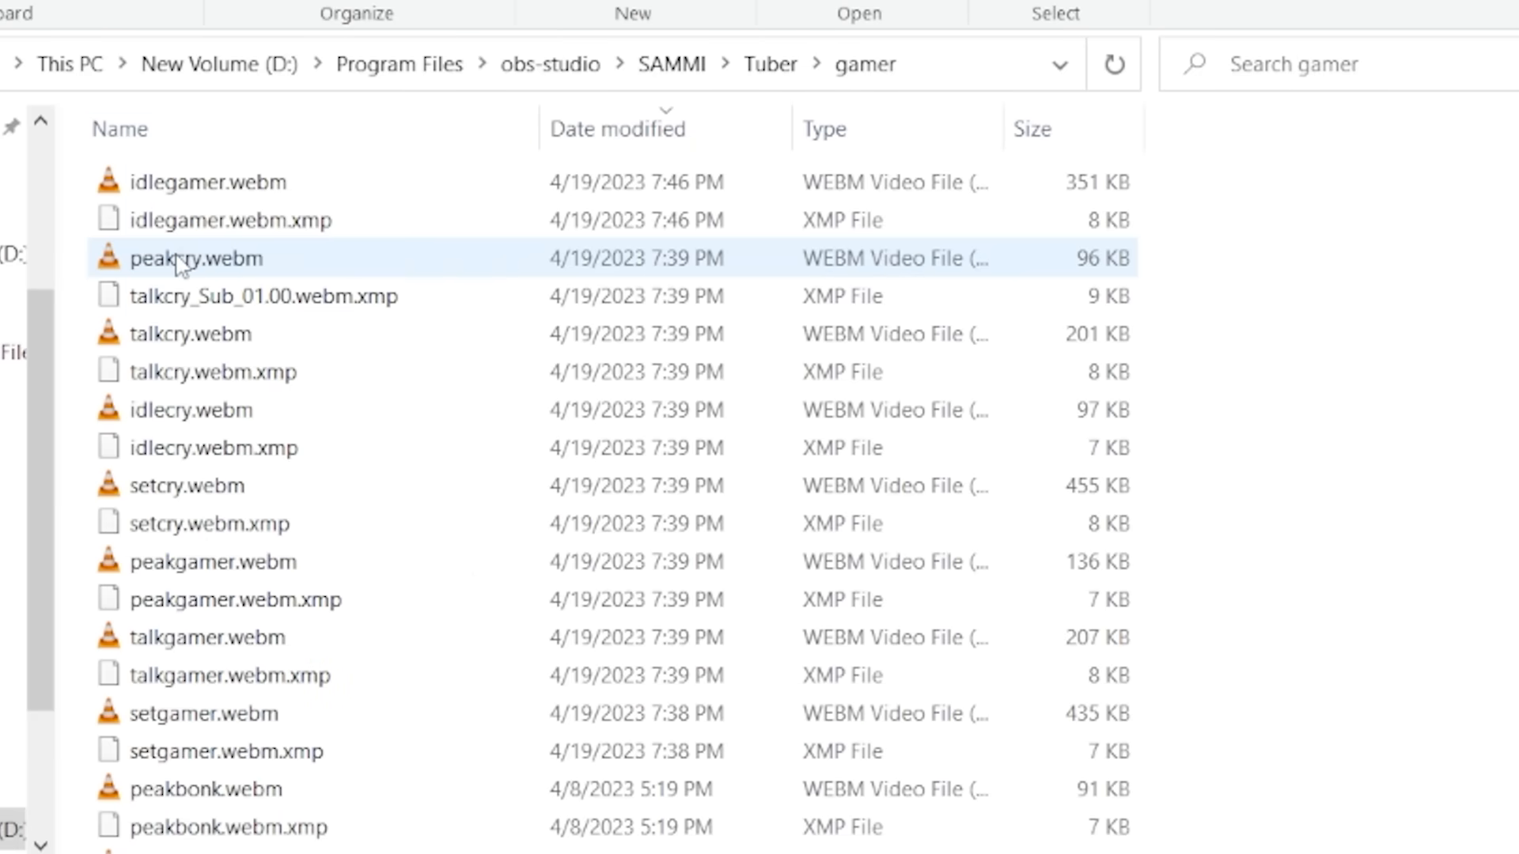
{"action": "left_click", "coordinate": [191, 410]}
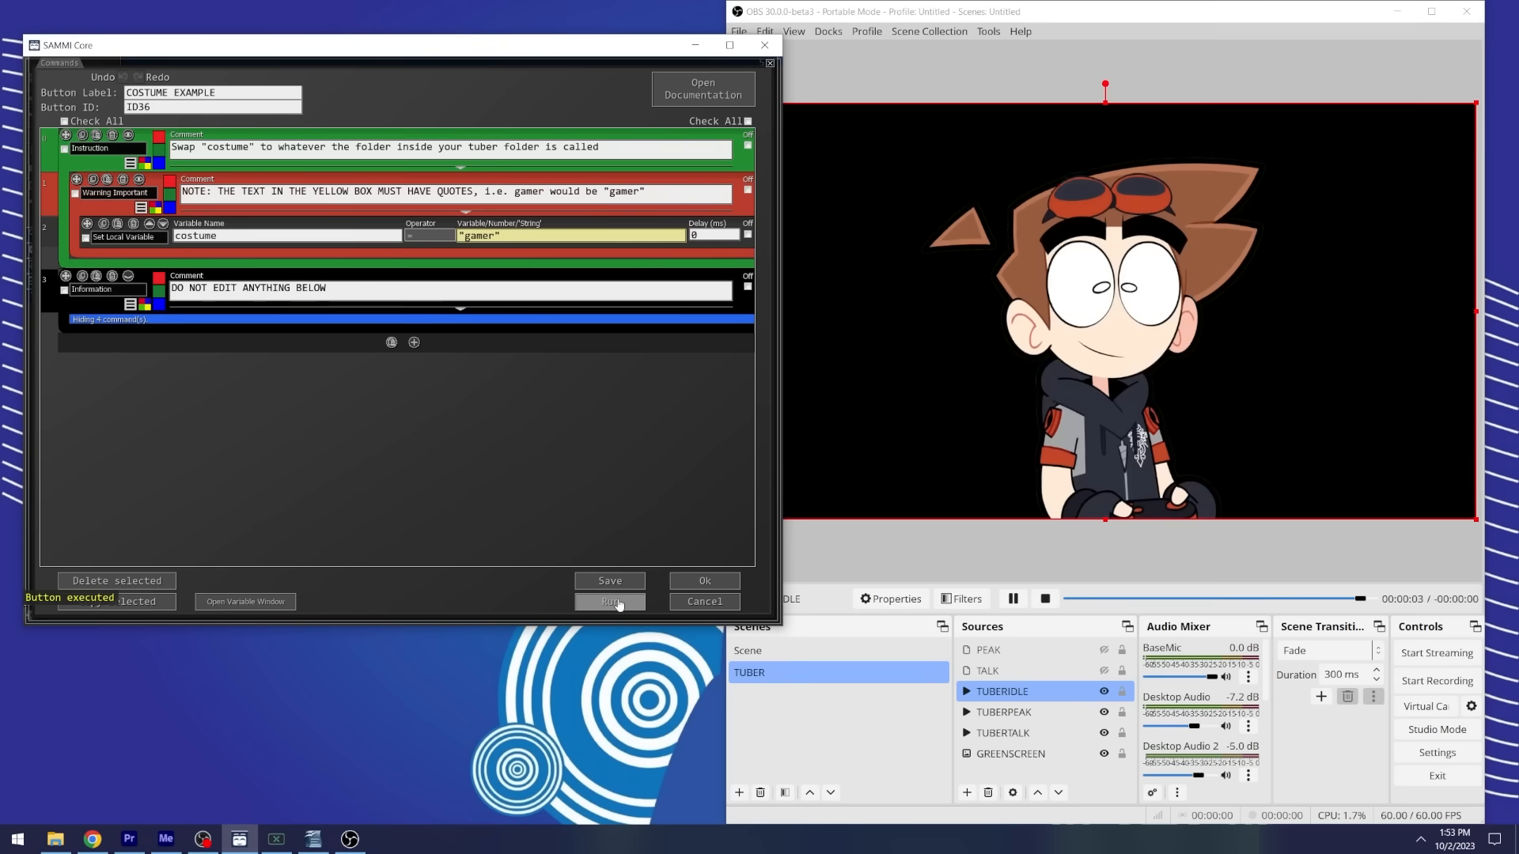
{"action": "left_click", "coordinate": [609, 601]}
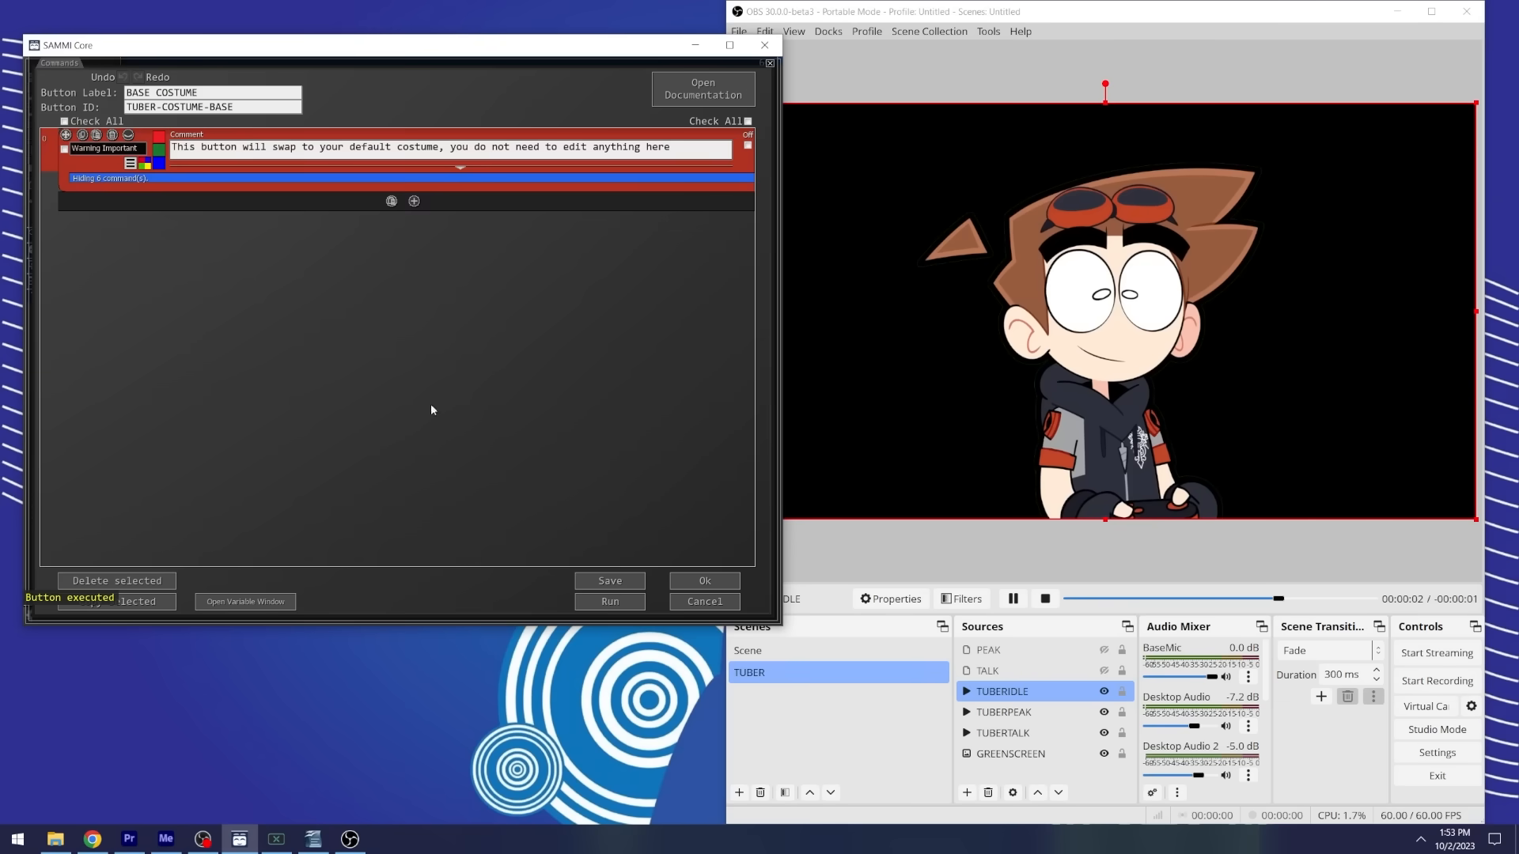
{"action": "left_click", "coordinate": [609, 601]}
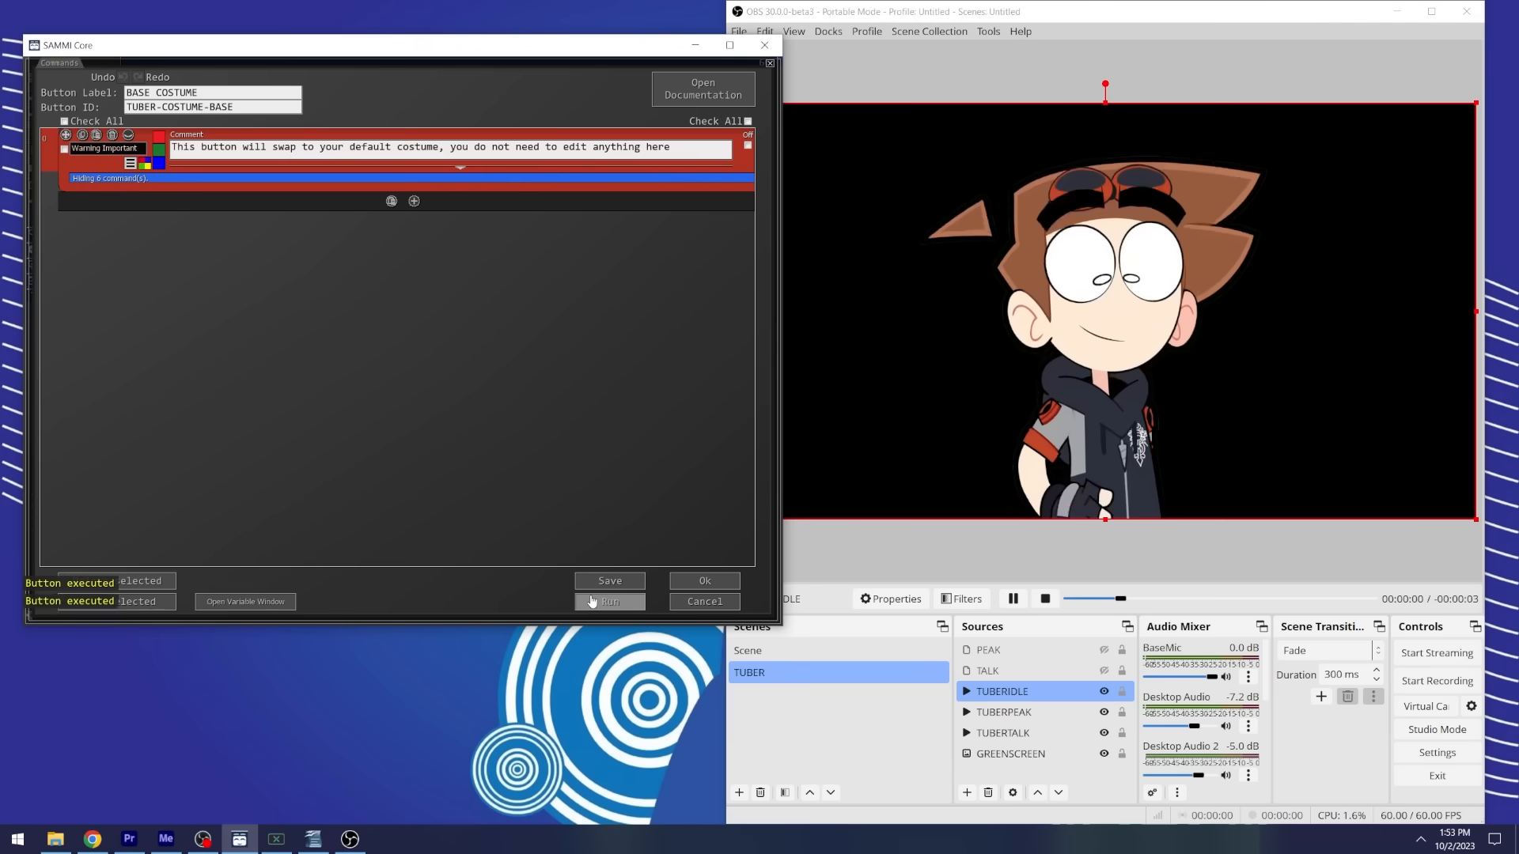
{"action": "left_click", "coordinate": [609, 601]}
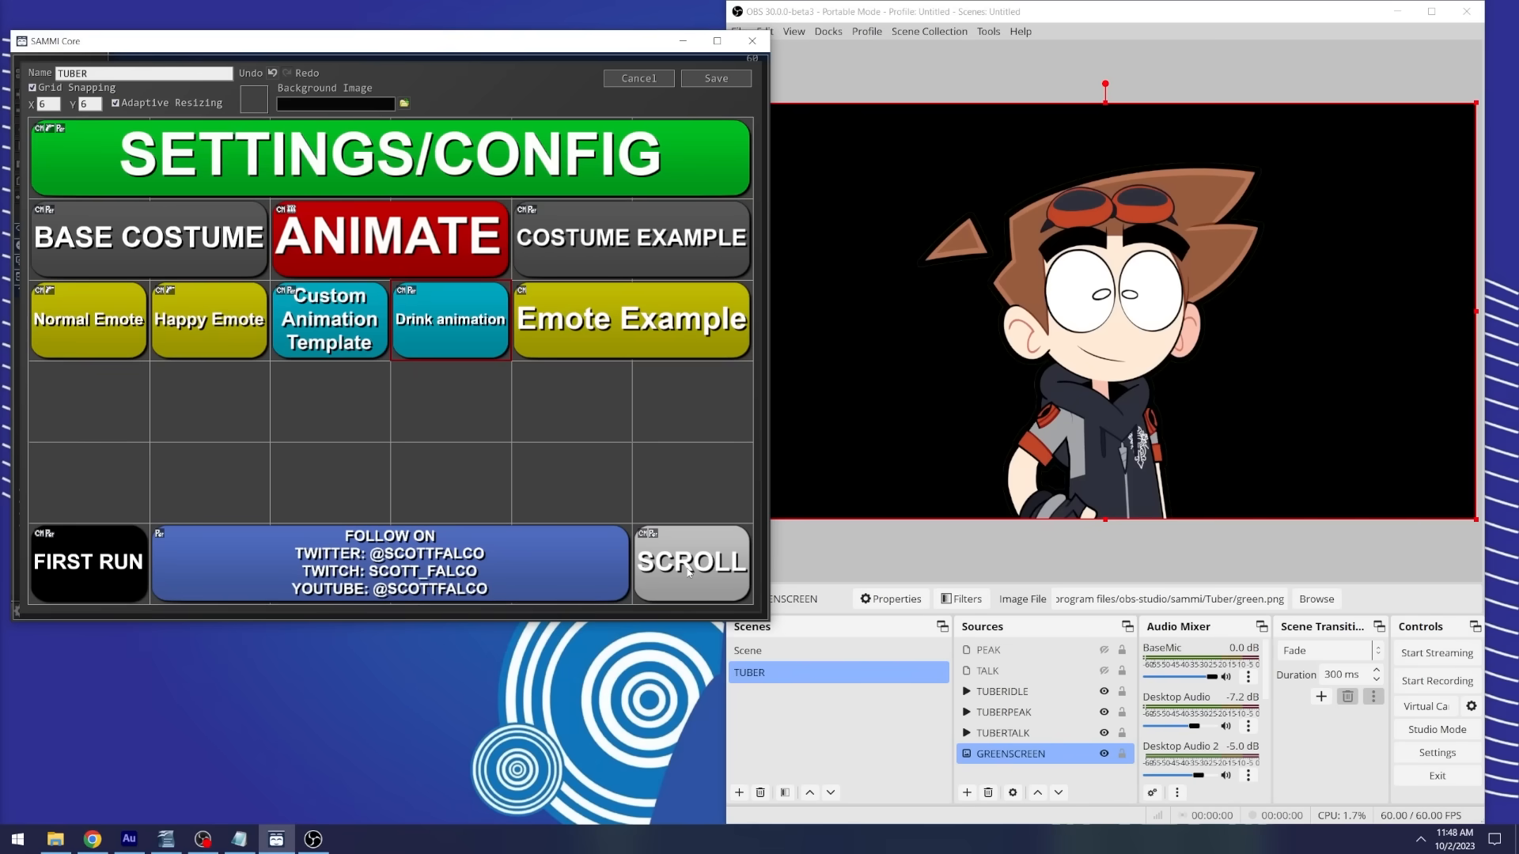
Step: Copy all of SCROLL's commands: trigger TUBER-NORMAL and wait 1000 ms
{"action": "left_click", "coordinate": [691, 563]}
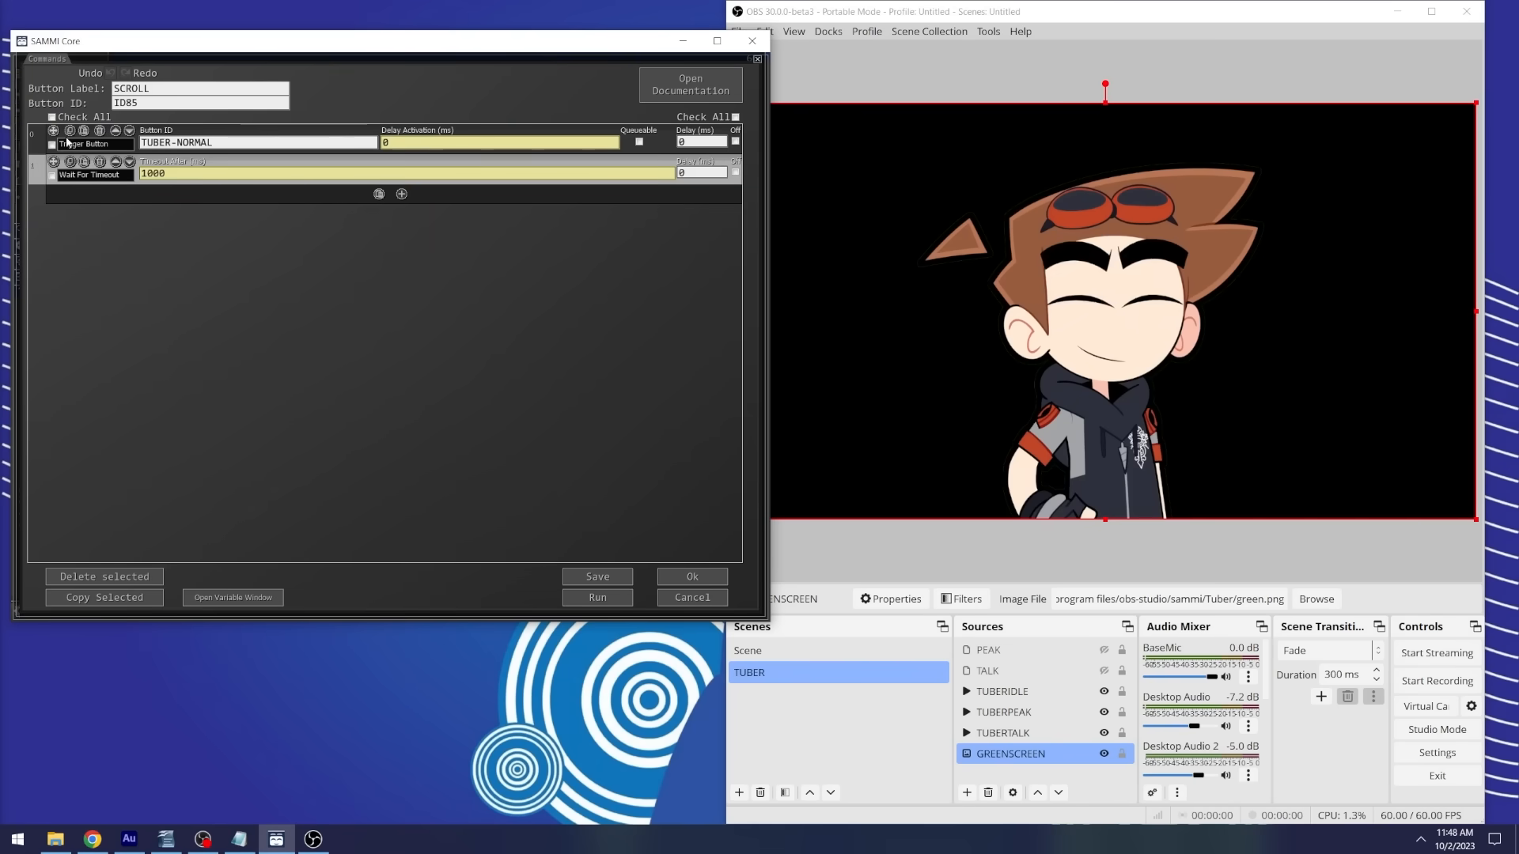
{"action": "left_click", "coordinate": [85, 116]}
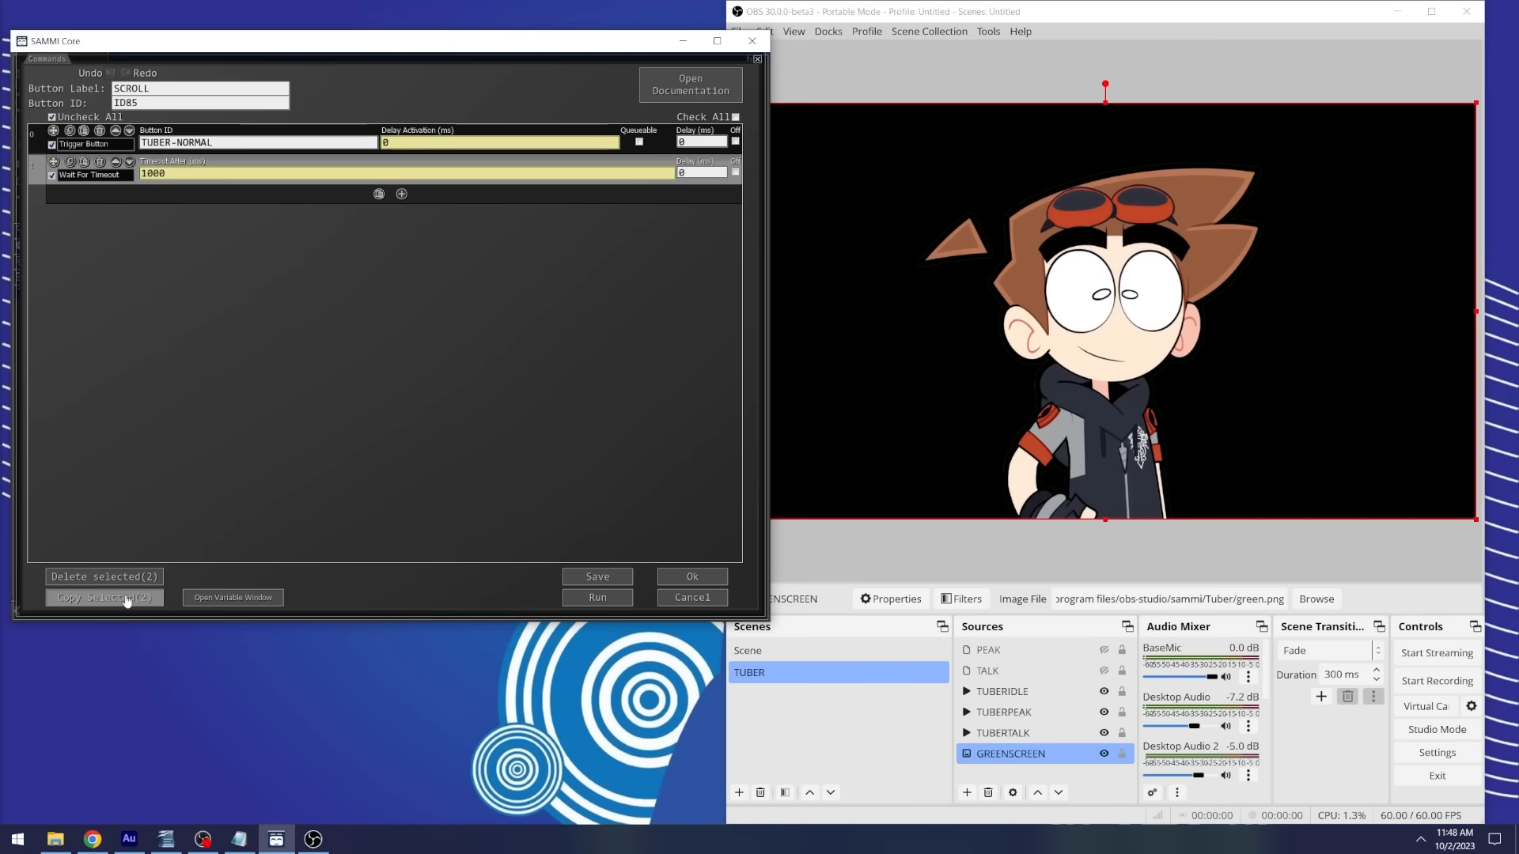
{"action": "left_click", "coordinate": [103, 598]}
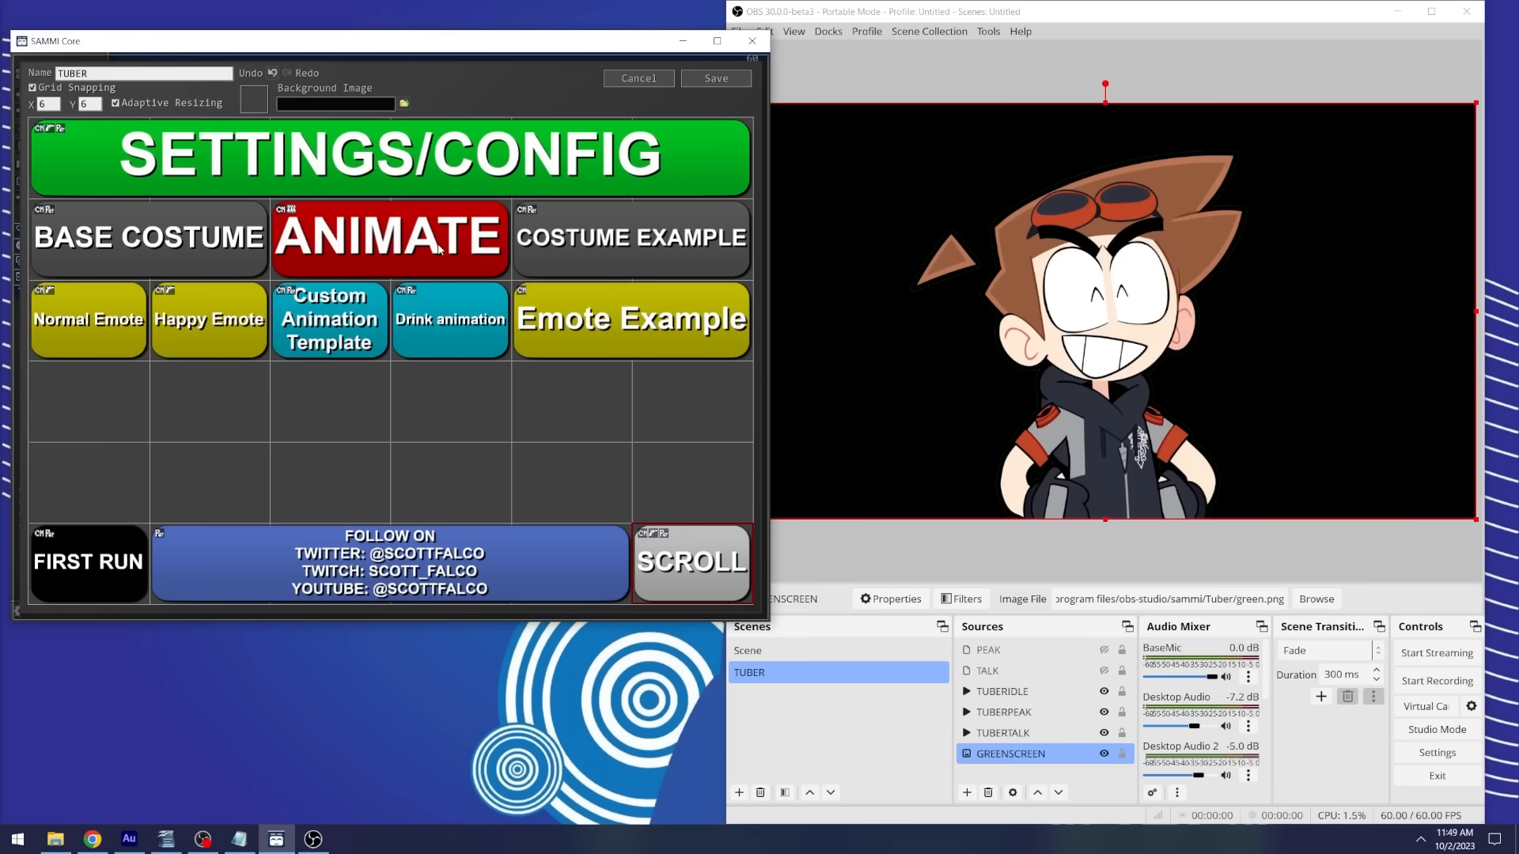
Step: Open the ANIMATE button's command list showing talk/peak re-enable and idle-swap commands
{"action": "left_click", "coordinate": [389, 237]}
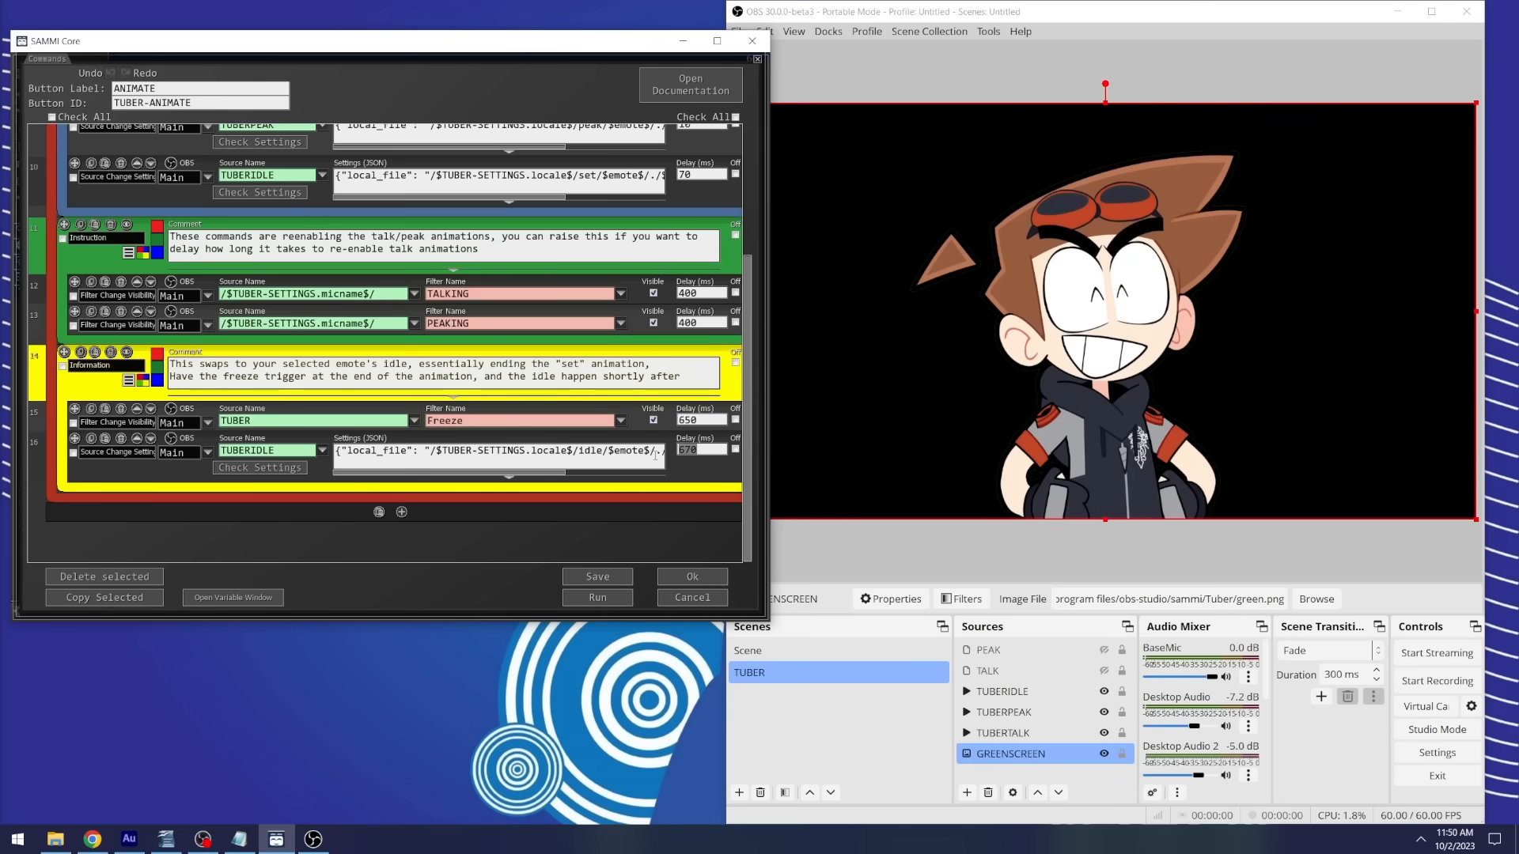
{"action": "mouse_move", "coordinate": [339, 608]}
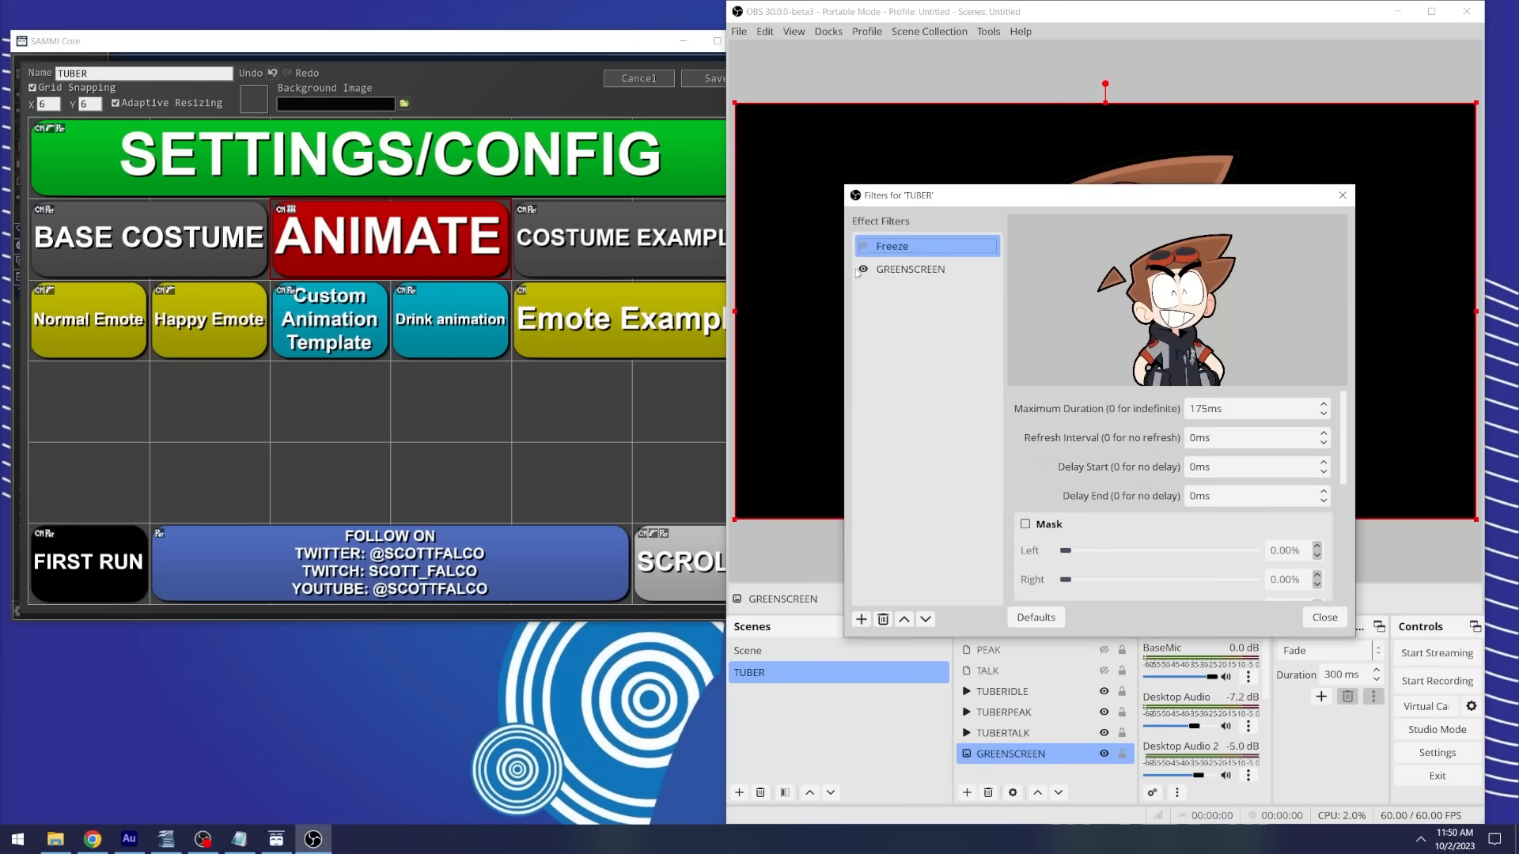
{"action": "left_click", "coordinate": [909, 269]}
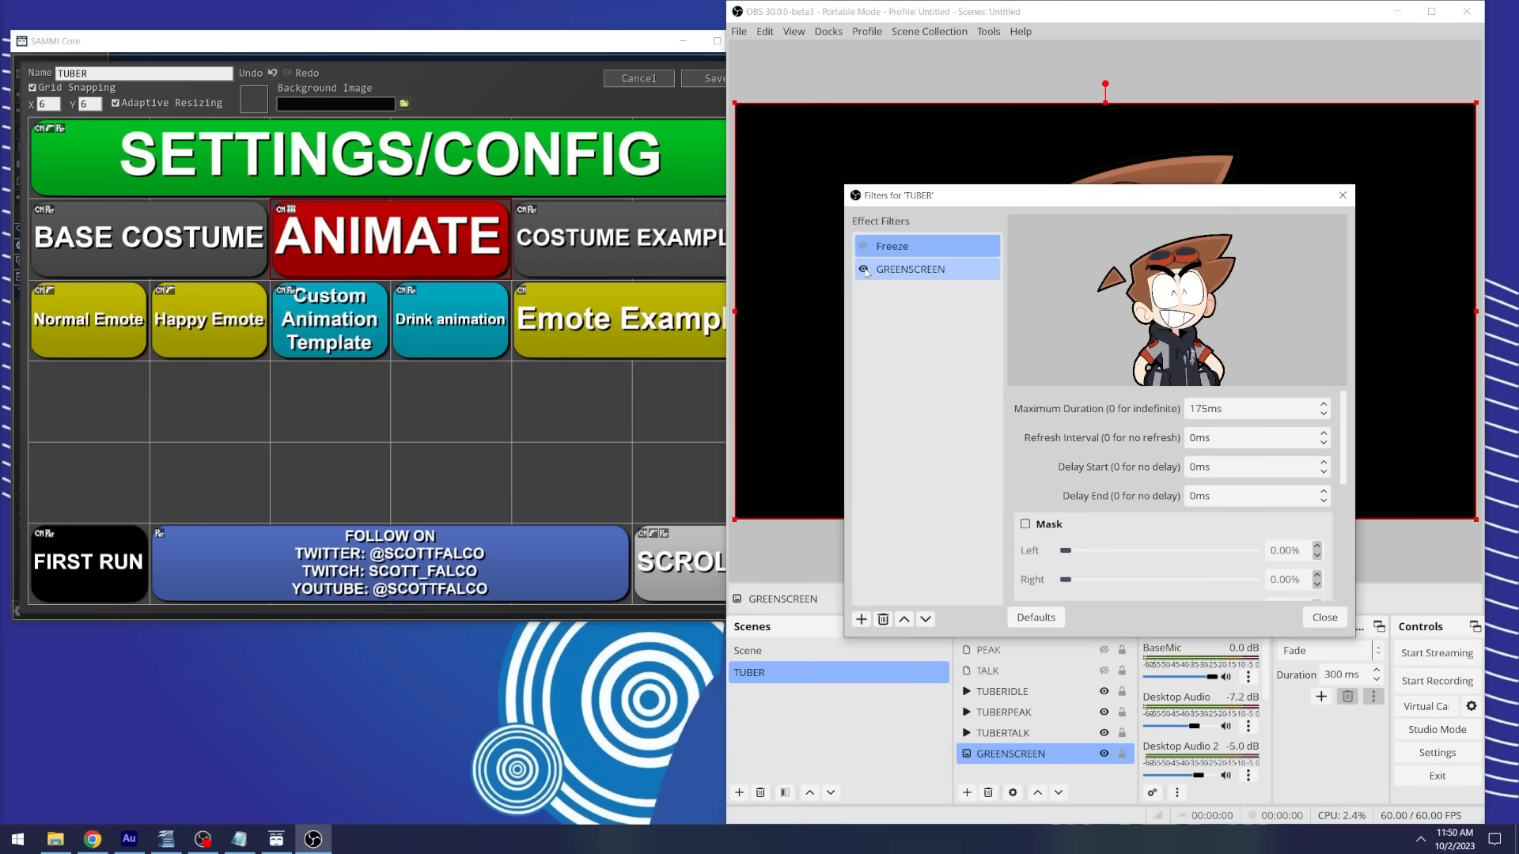
{"action": "left_click", "coordinate": [863, 272]}
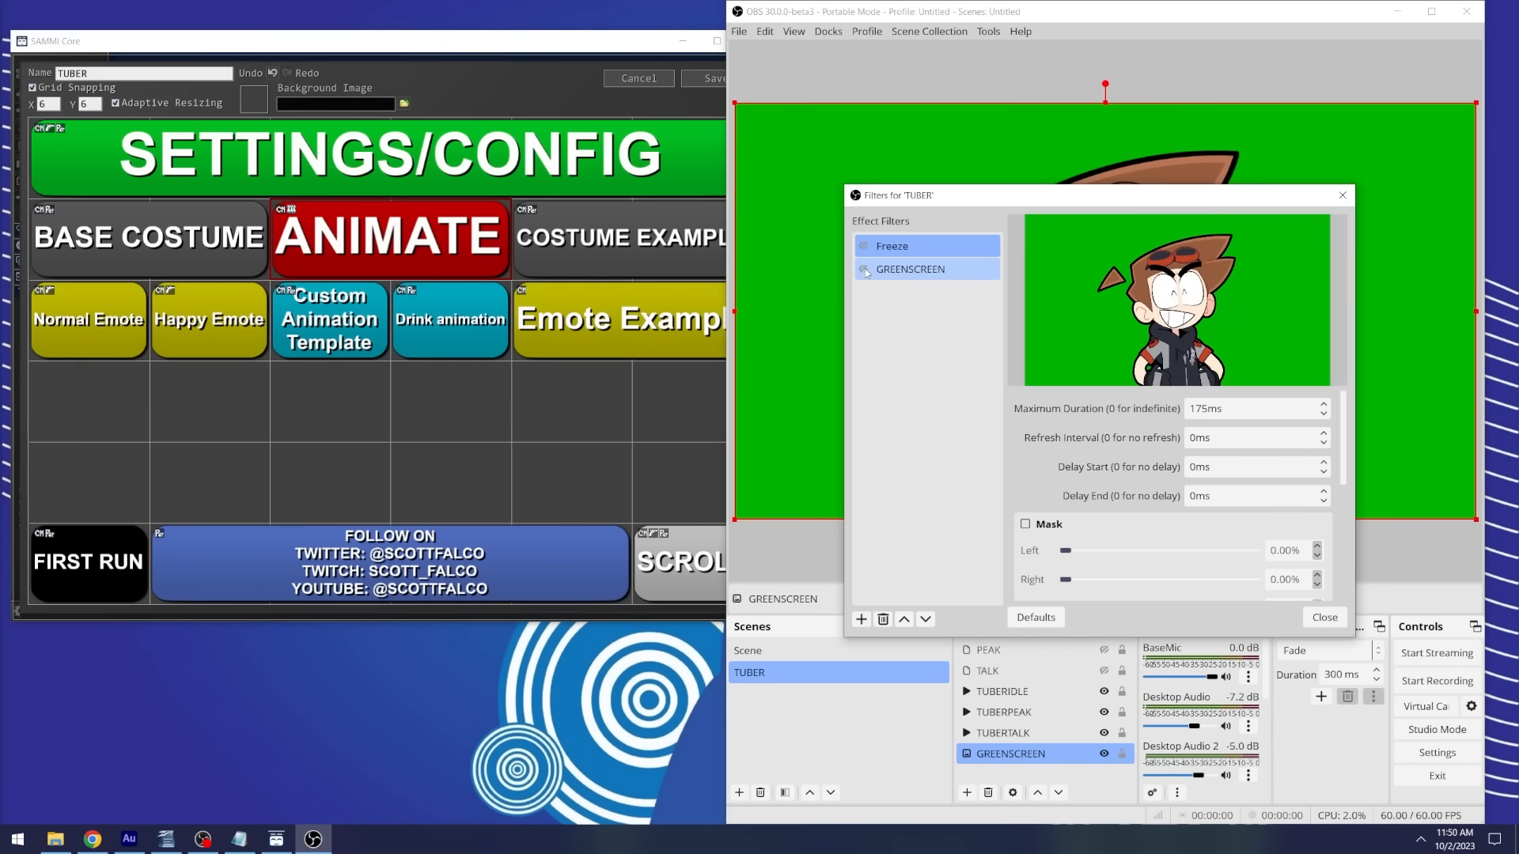
{"action": "left_click", "coordinate": [863, 268]}
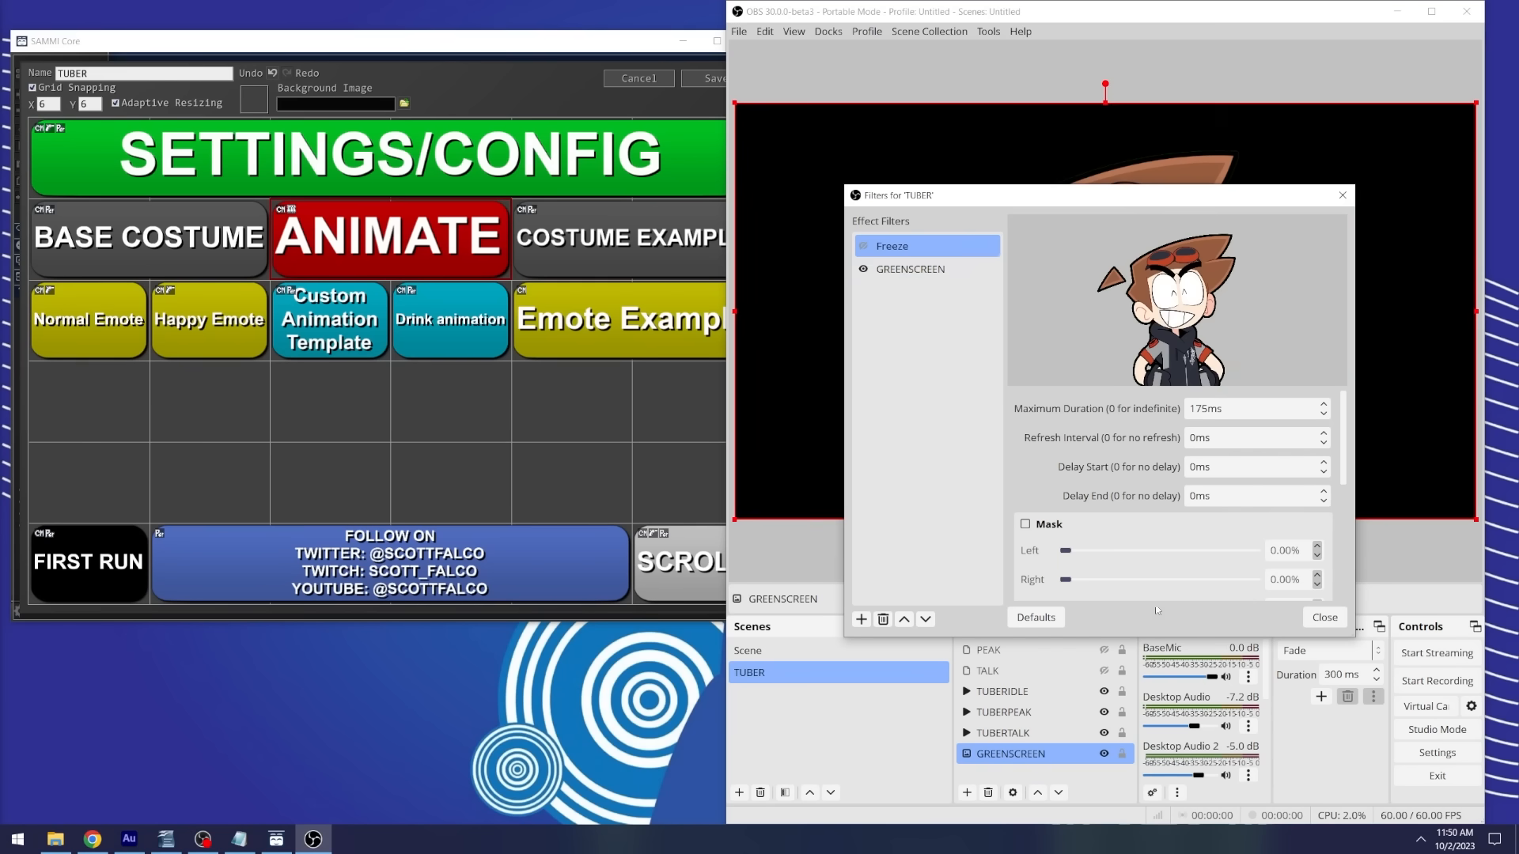